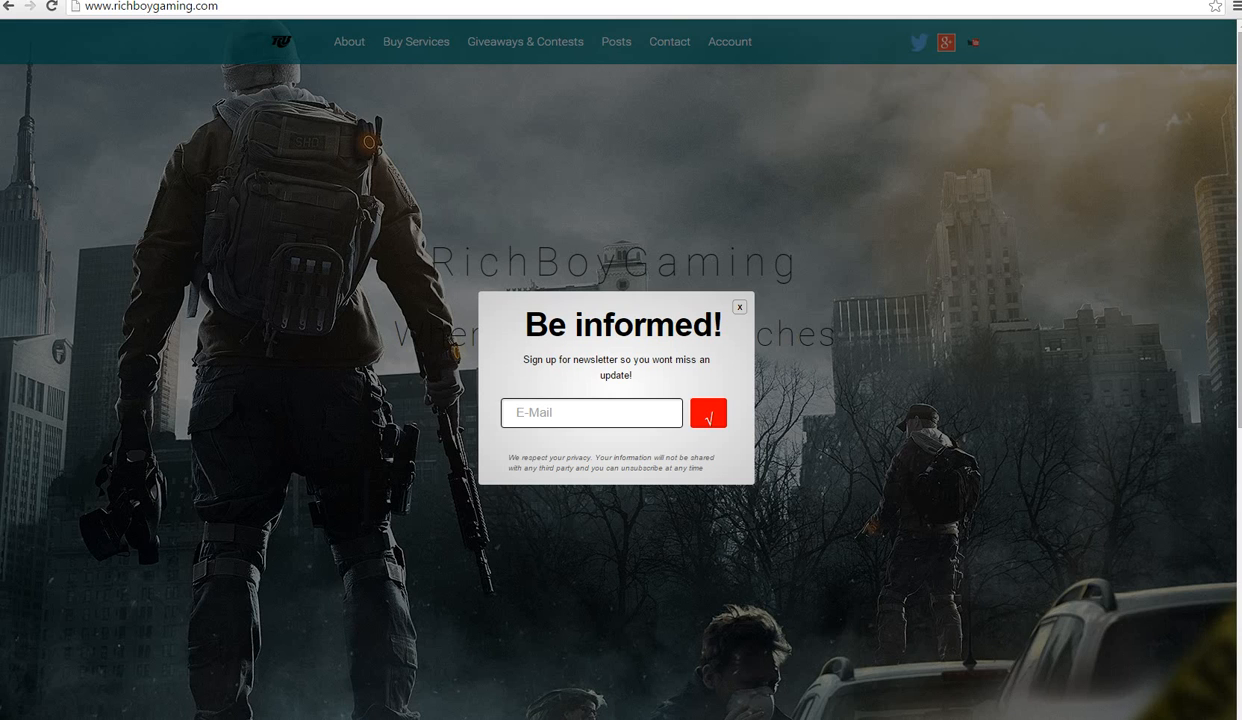
# Close the newsletter pop-up and reveal the homepage's 'To view and see updates' section
pyautogui.click(592, 412)
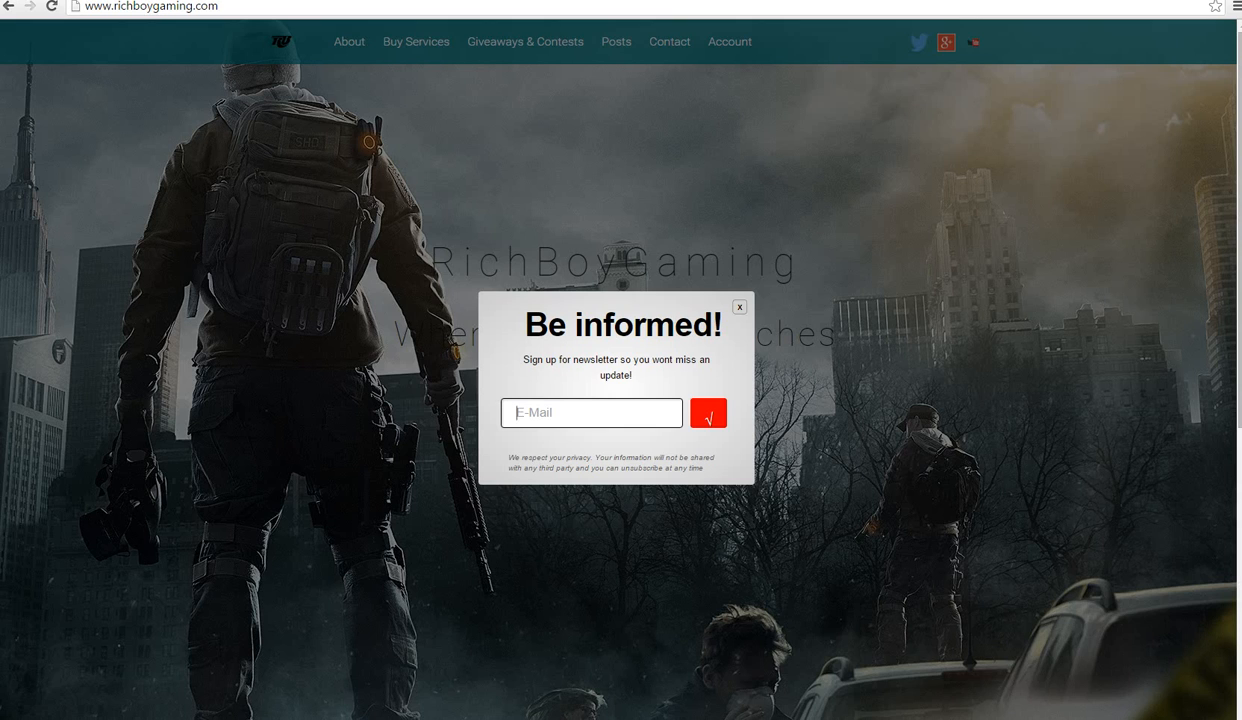
pyautogui.click(592, 412)
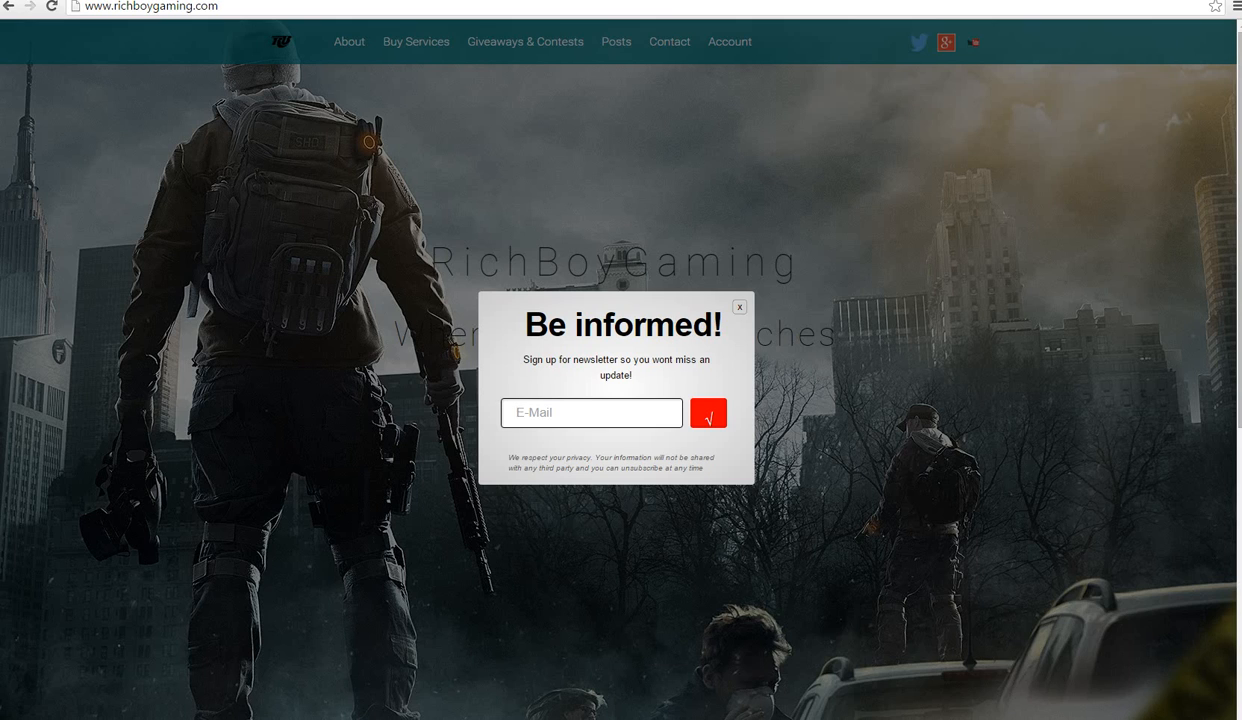
pyautogui.click(740, 308)
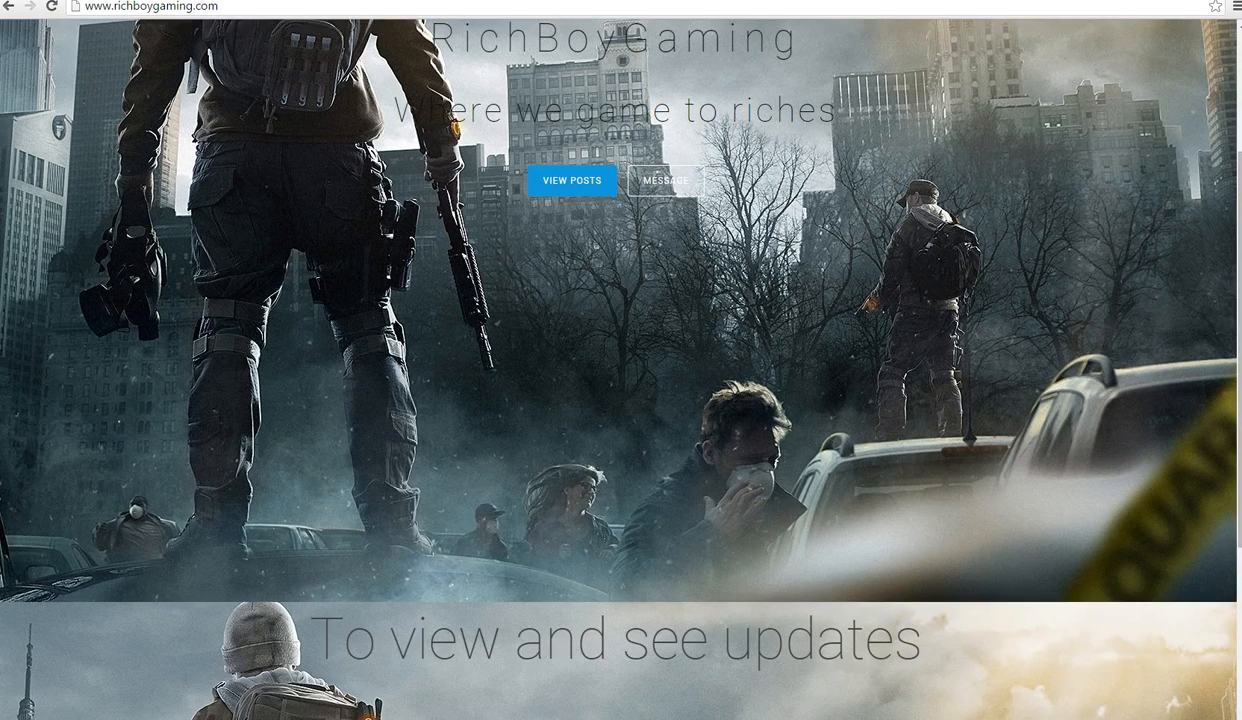
pyautogui.scroll(-3)
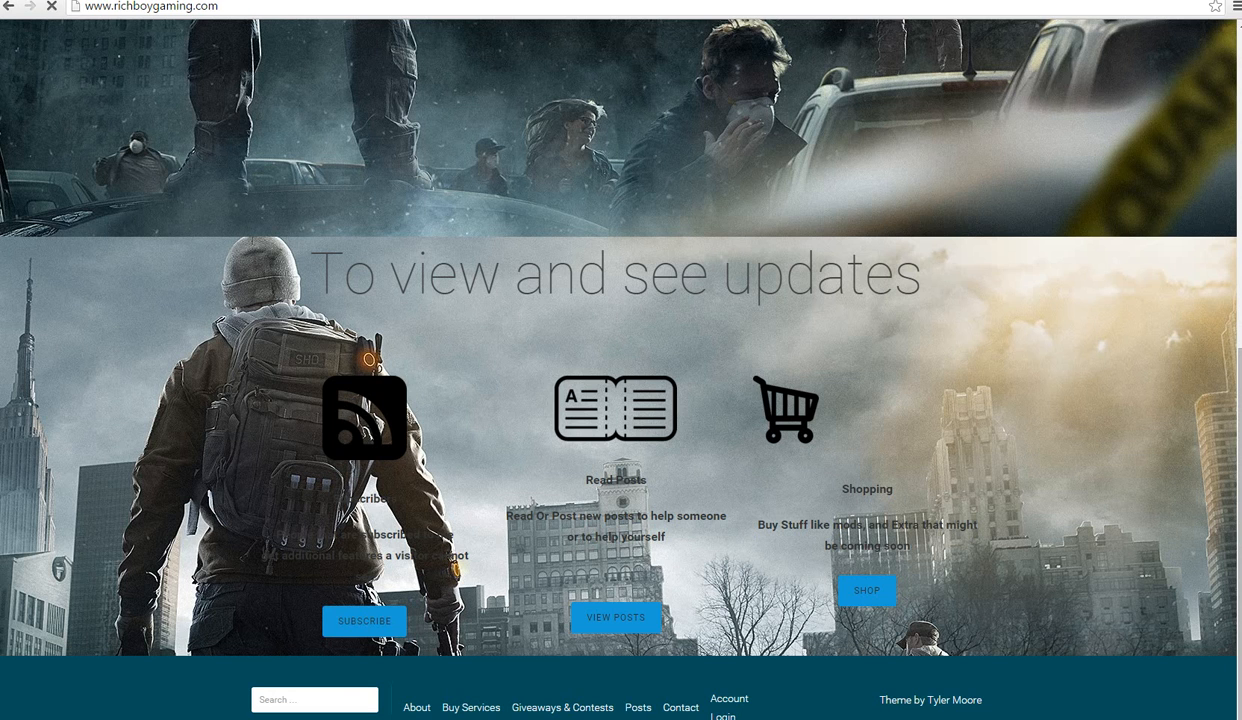
# Review the Buy Services recovery mod pack listings down to Personal Modder and Terms of Service
pyautogui.click(472, 708)
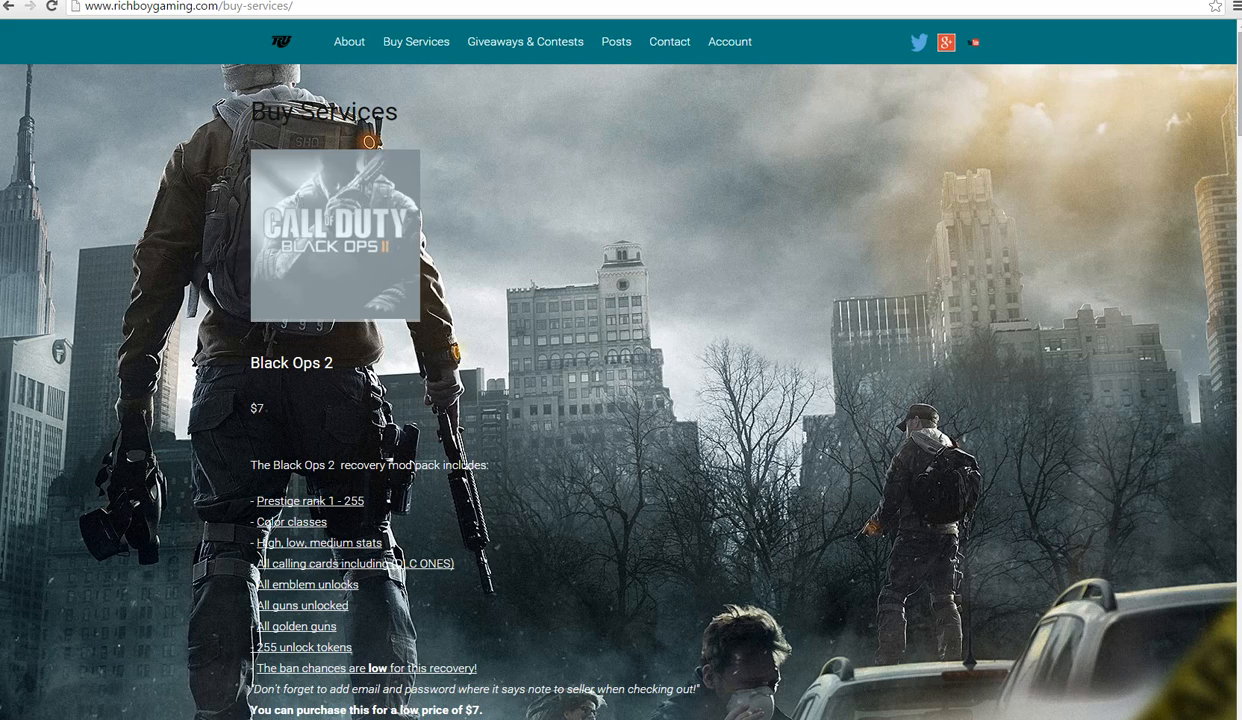
pyautogui.scroll(-3)
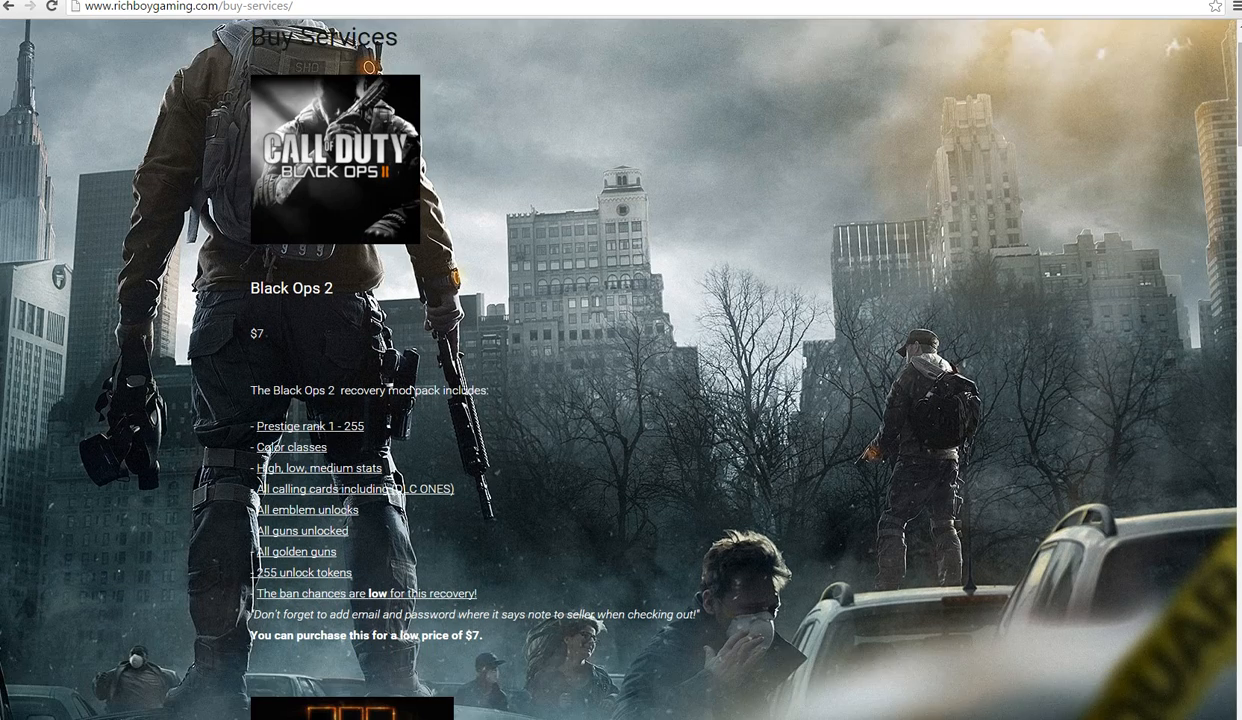
pyautogui.scroll(-3)
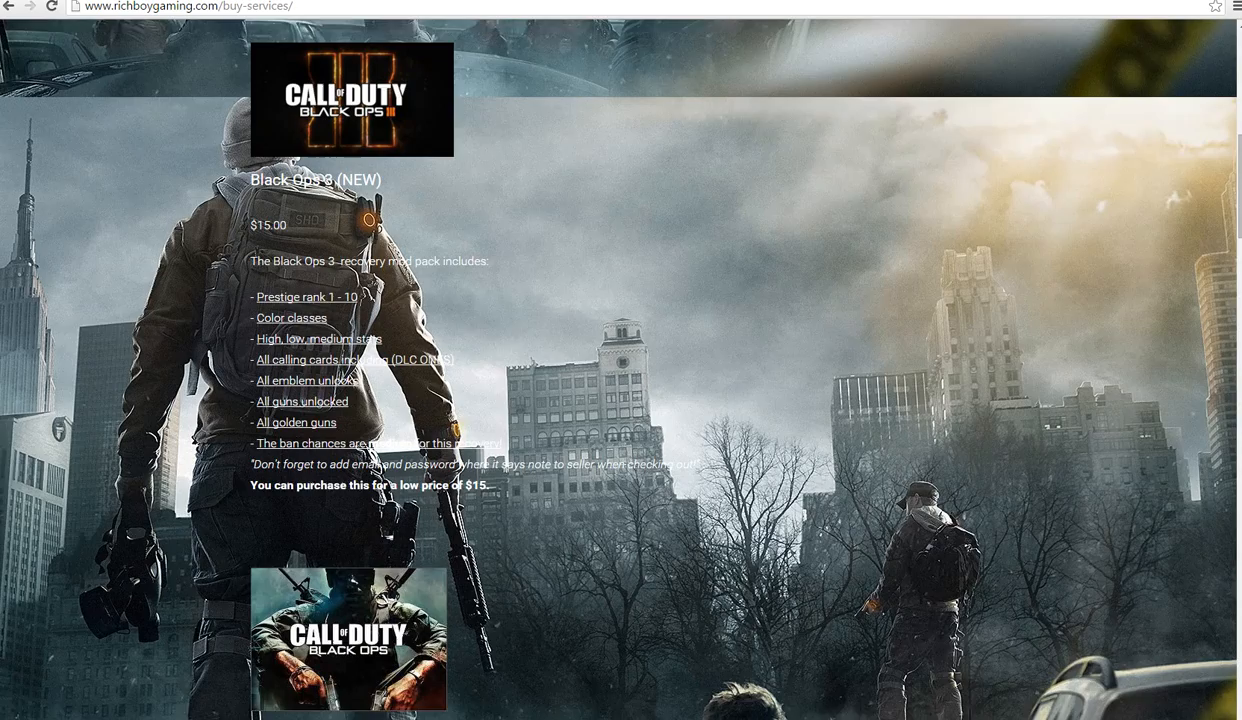
pyautogui.scroll(-3)
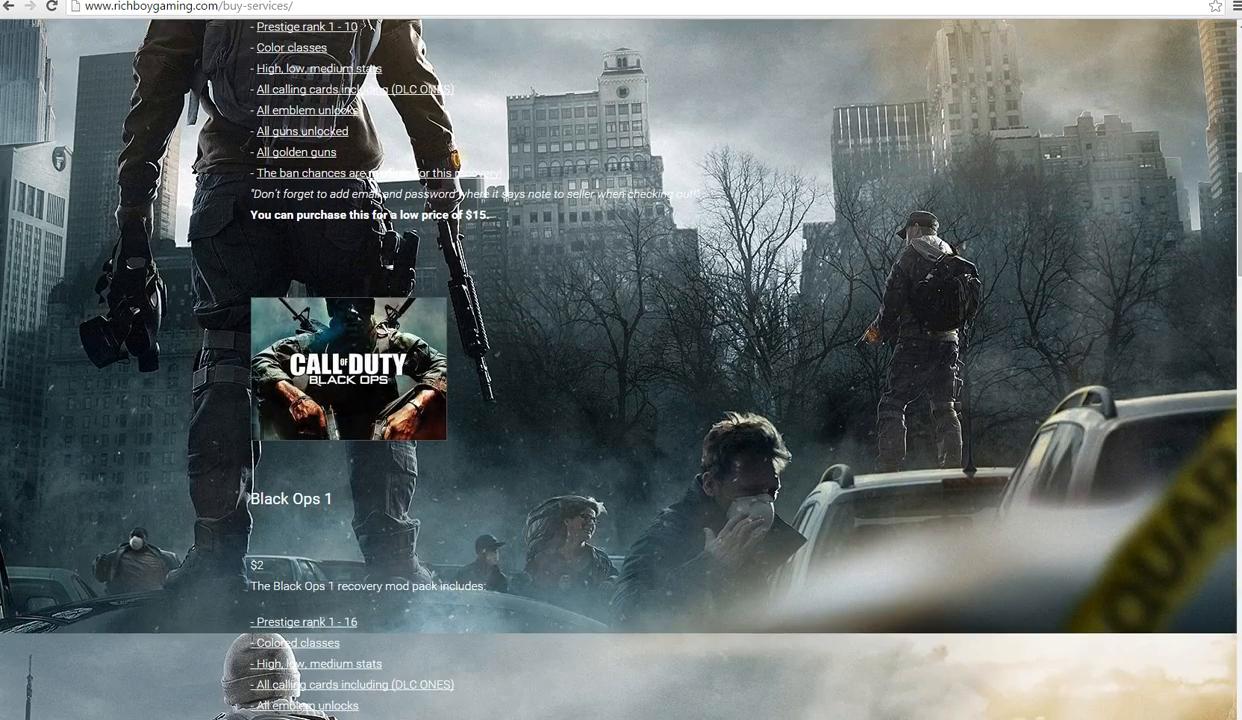
pyautogui.scroll(-3)
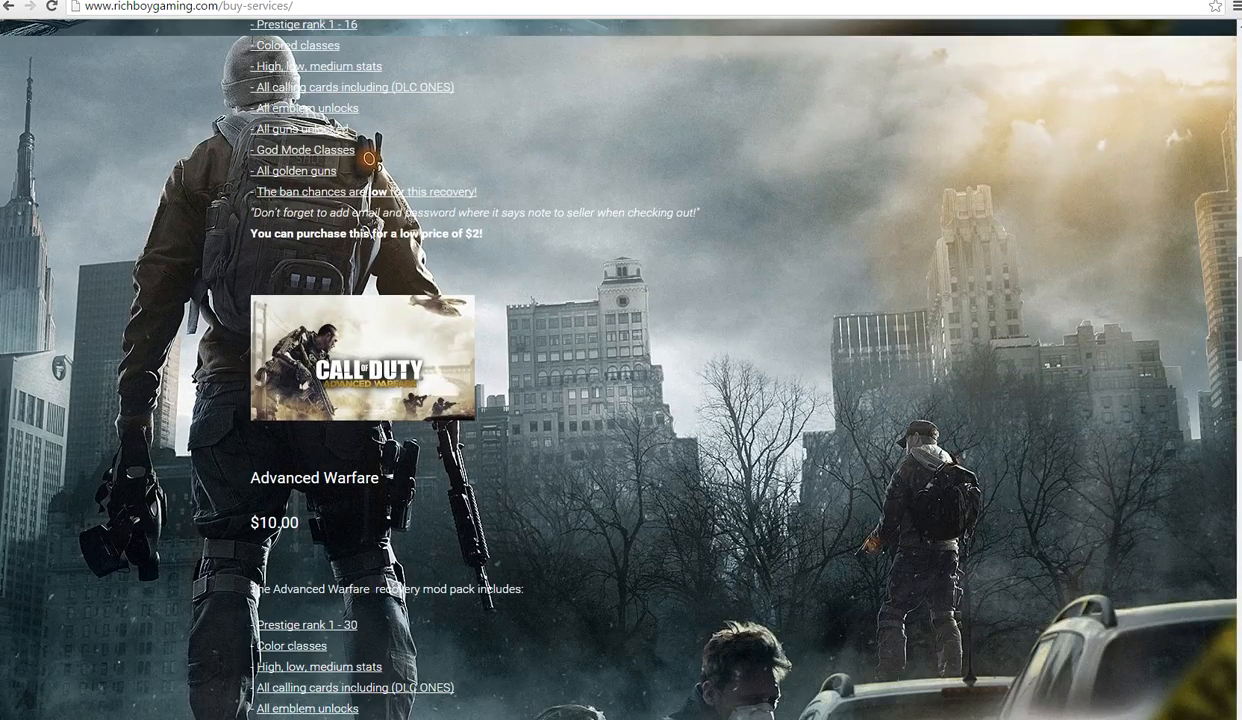
pyautogui.scroll(-3)
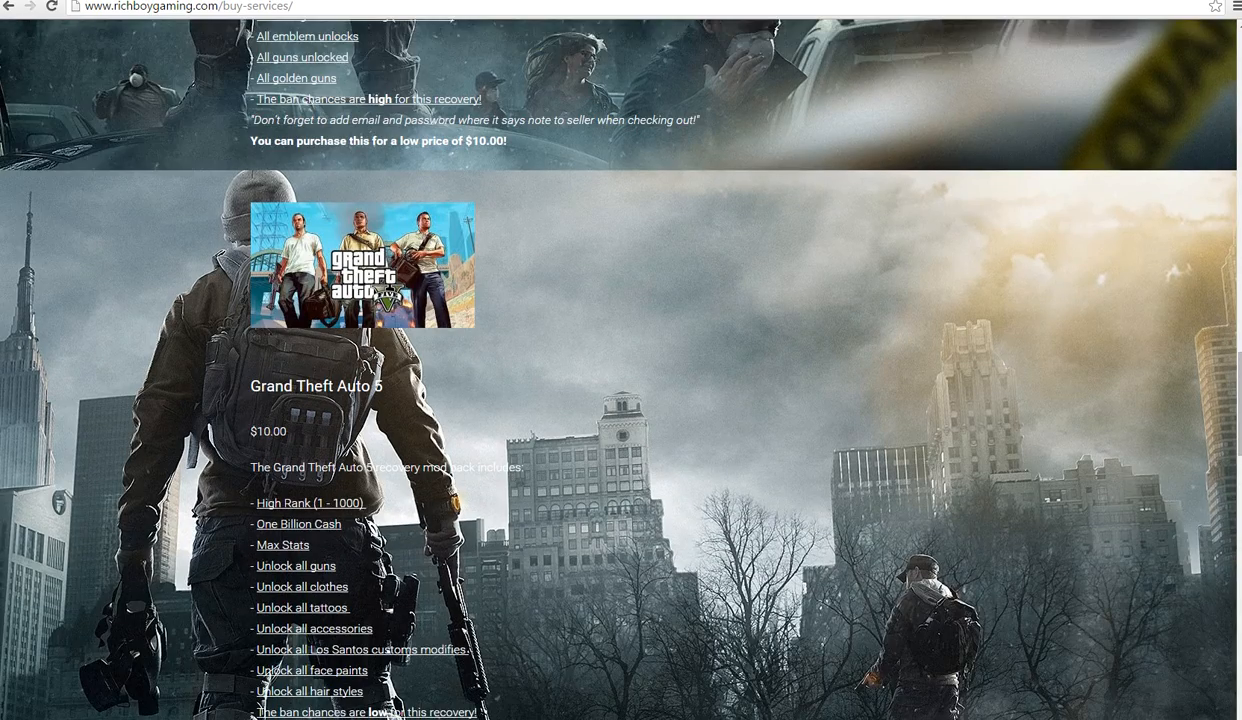
pyautogui.scroll(-3)
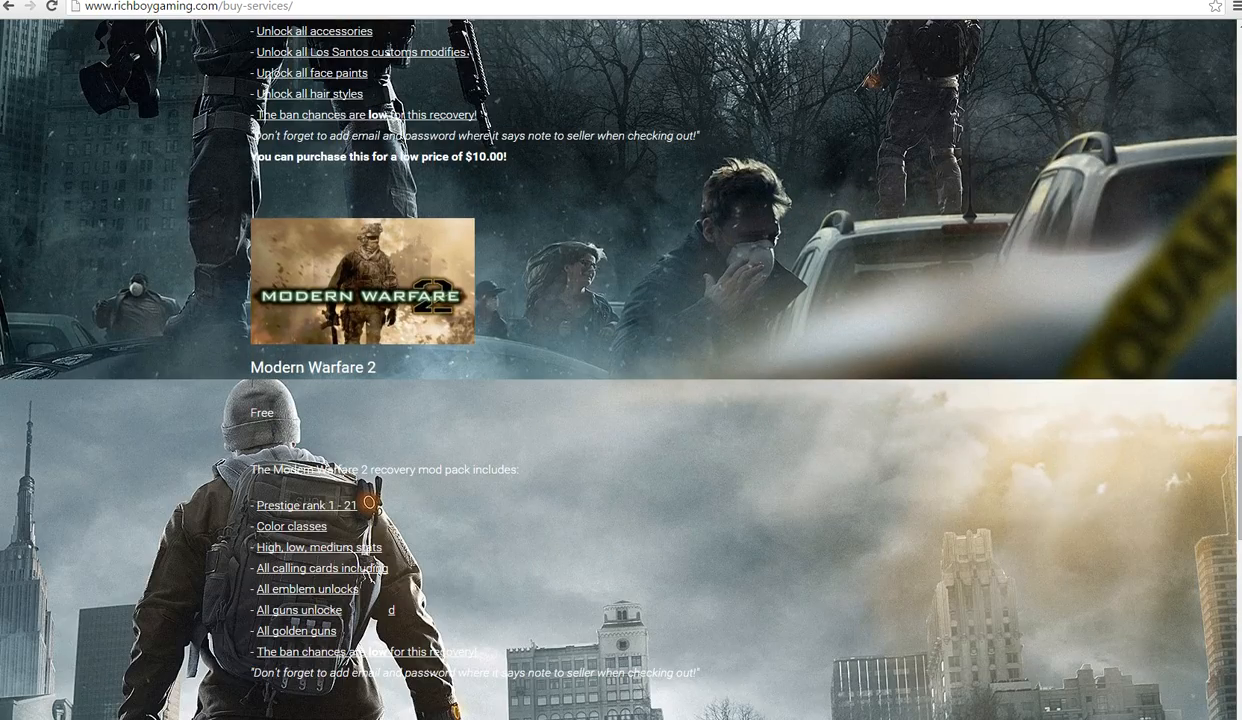
pyautogui.scroll(-3)
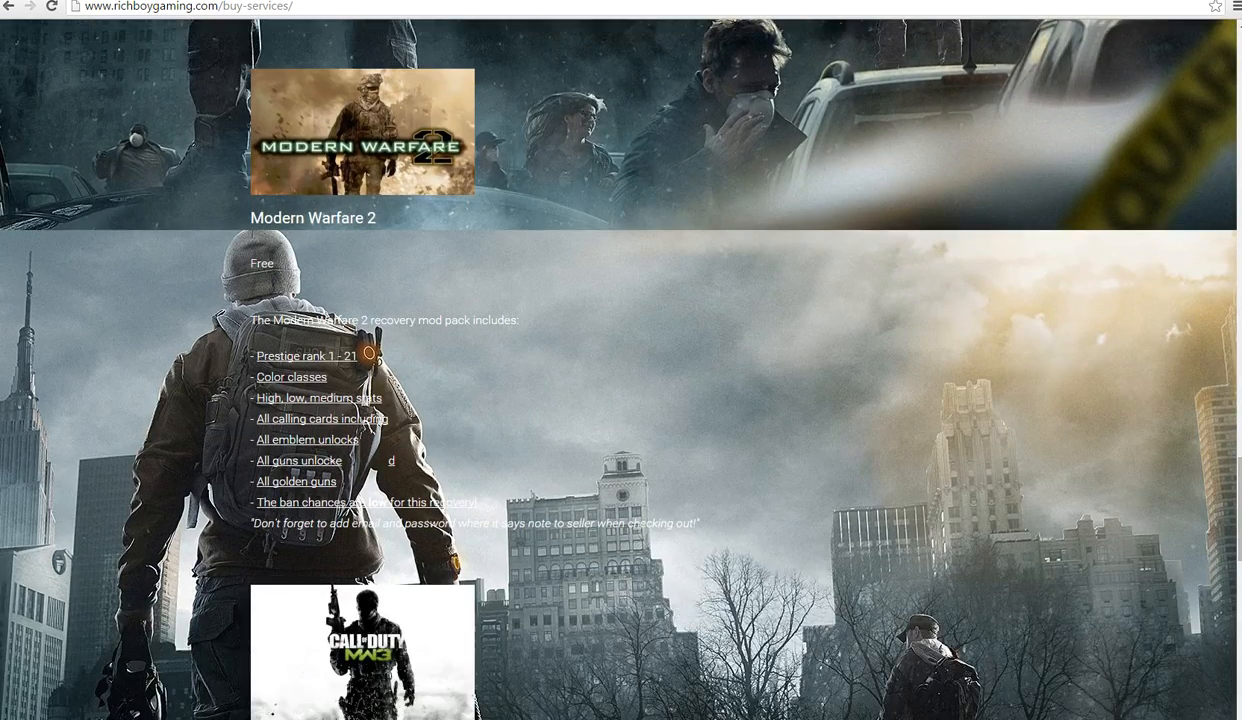
pyautogui.scroll(-3)
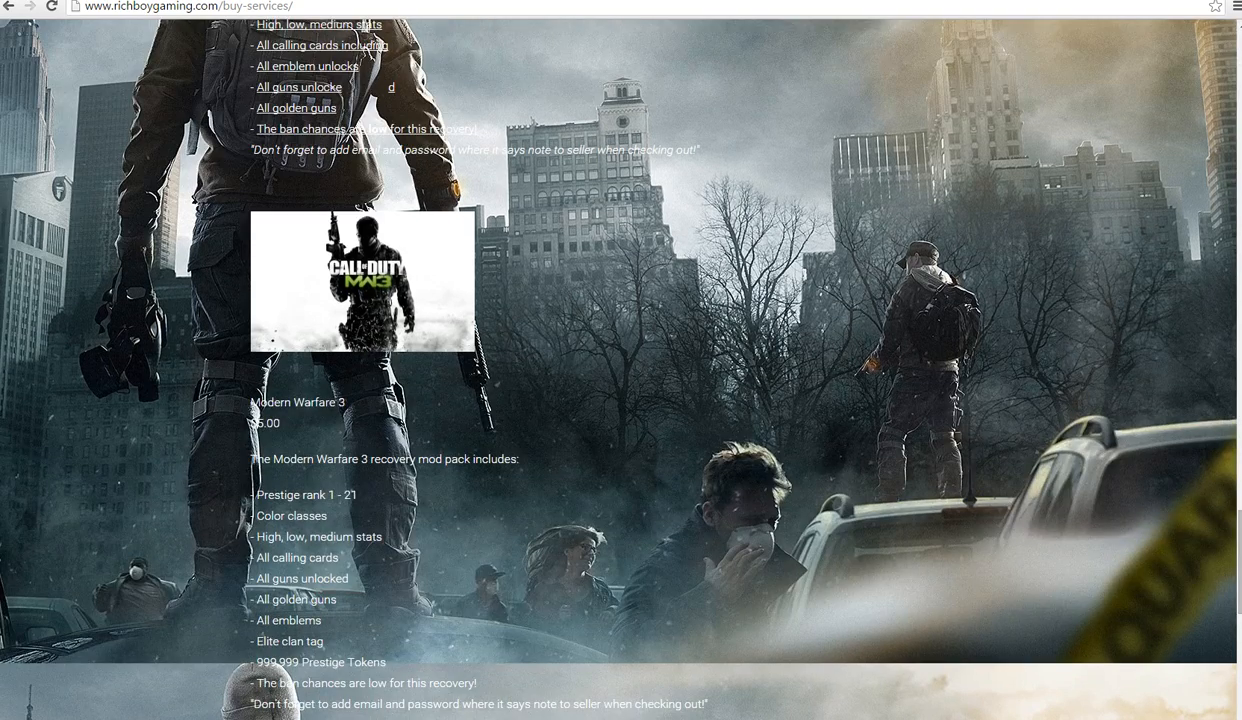
pyautogui.scroll(-3)
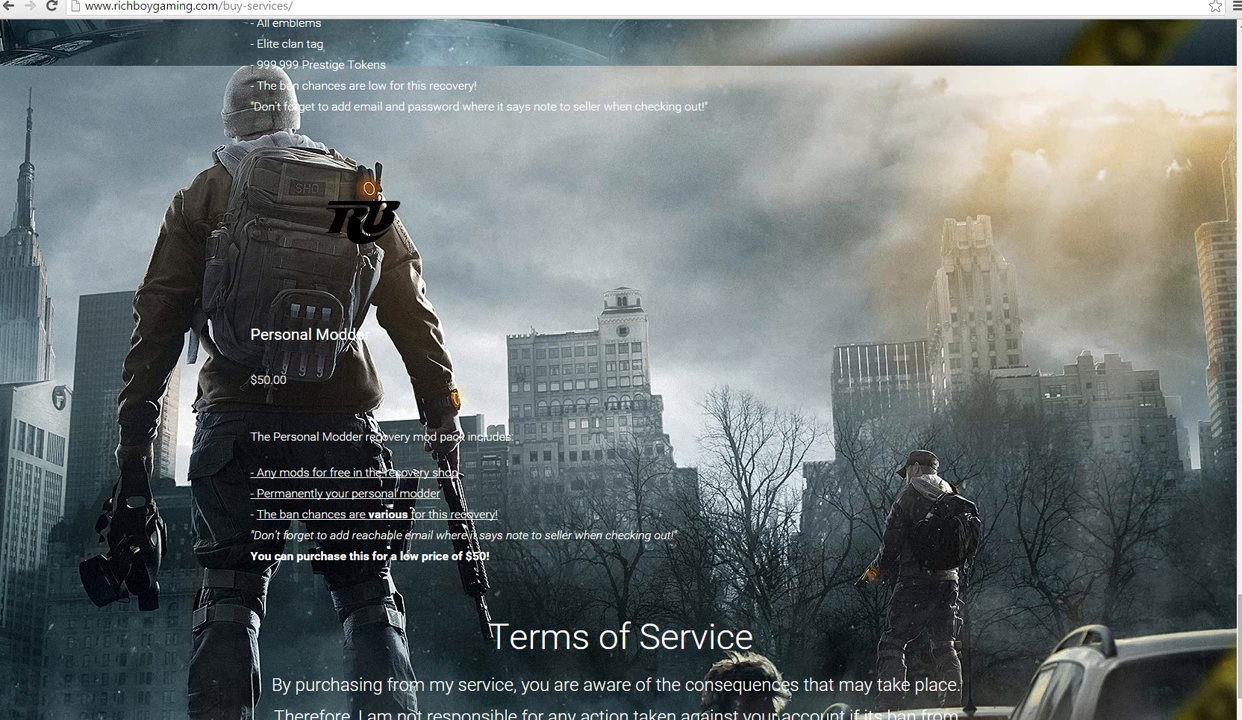
pyautogui.scroll(-3)
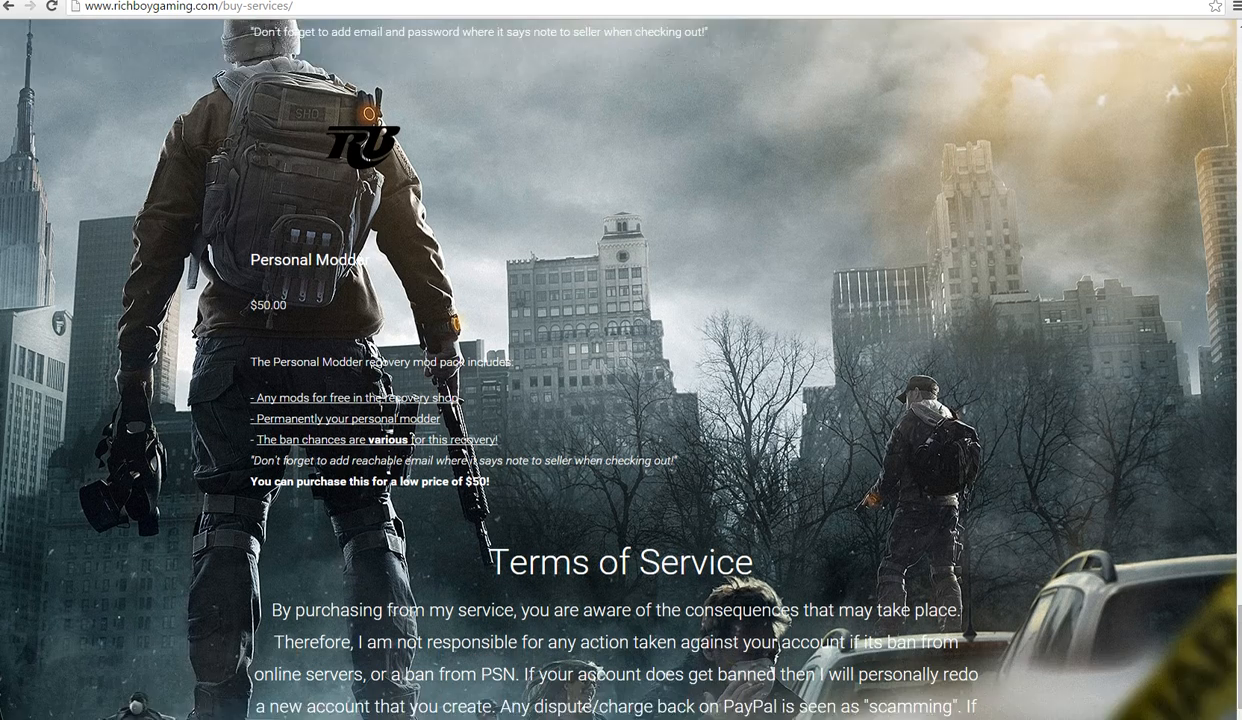
pyautogui.scroll(-3)
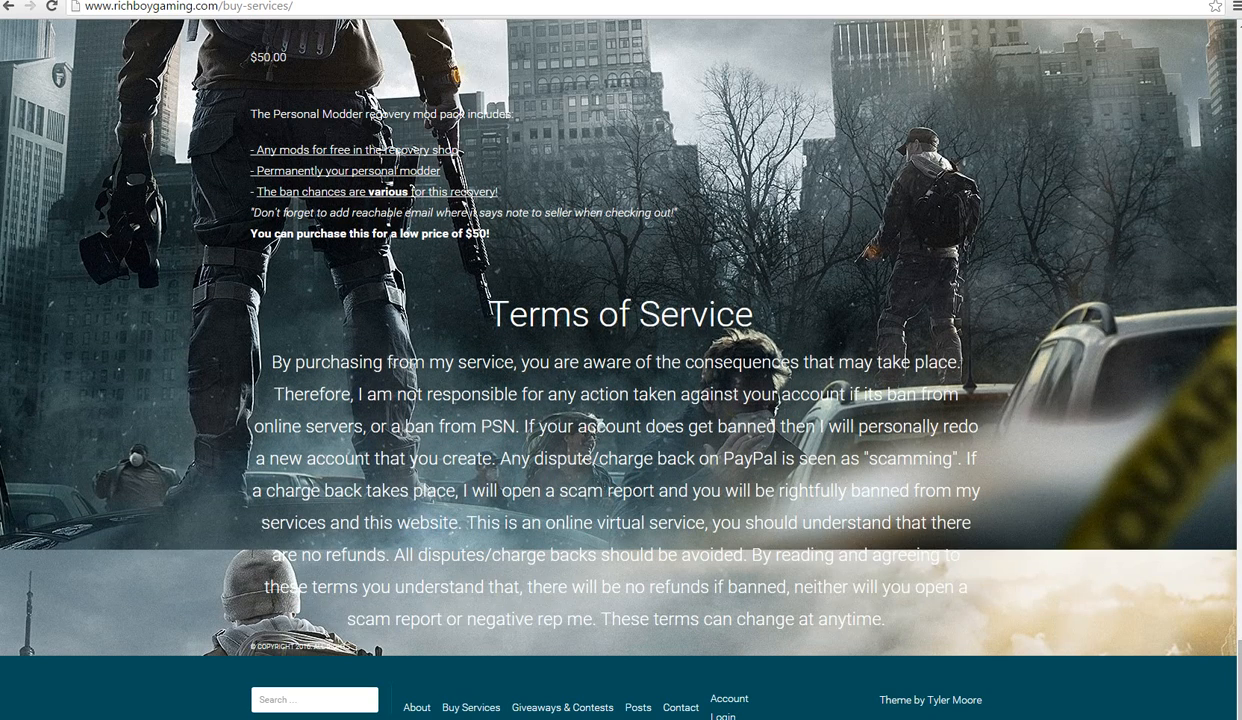
pyautogui.moveTo(488, 312); pyautogui.dragTo(884, 618)
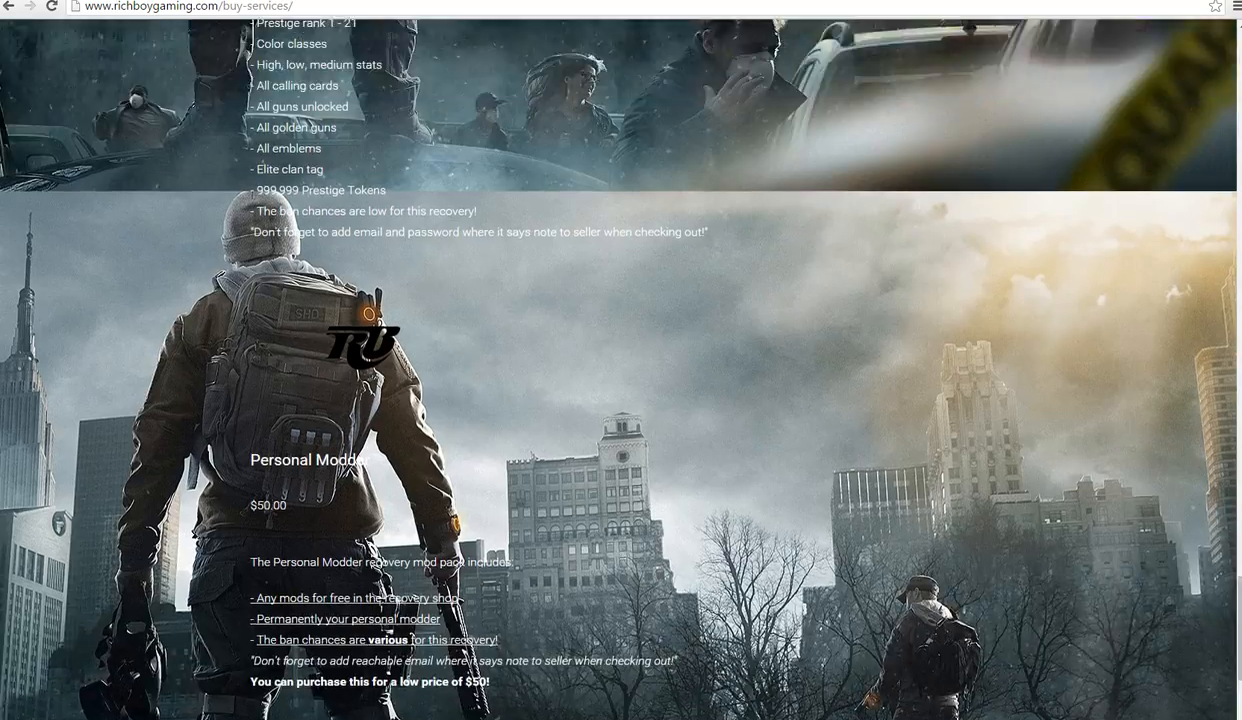
pyautogui.scroll(-3)
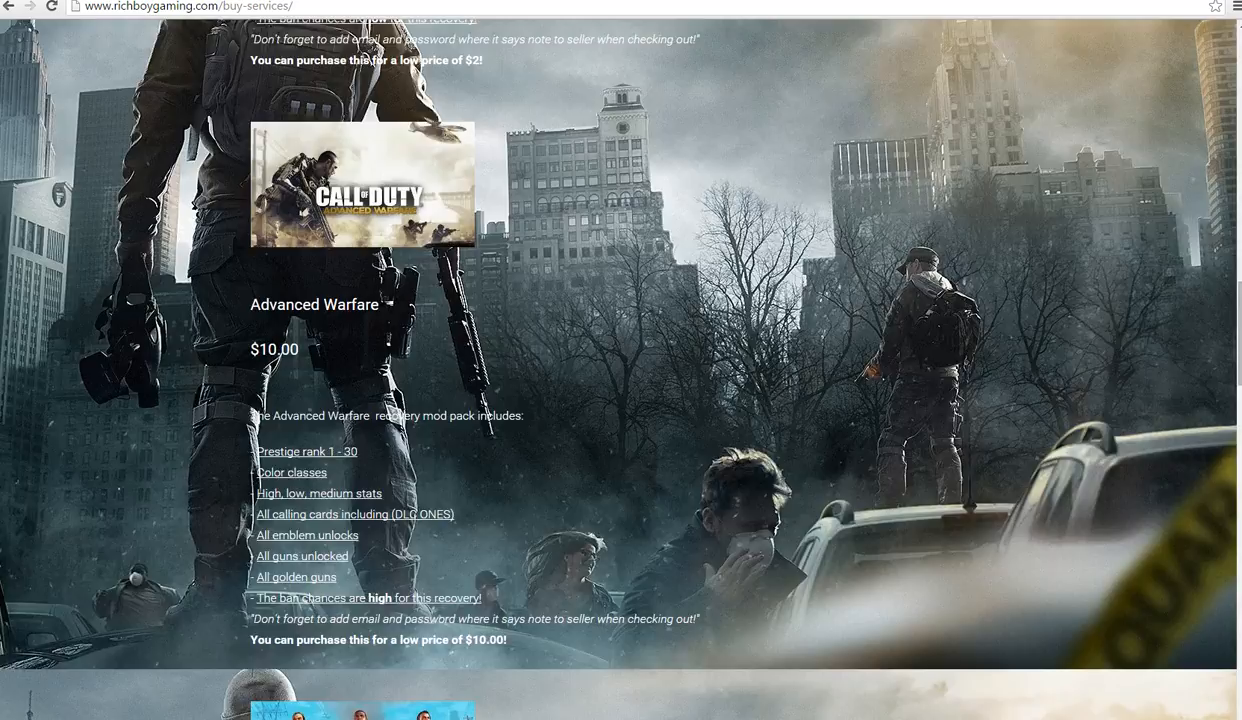
pyautogui.scroll(3)
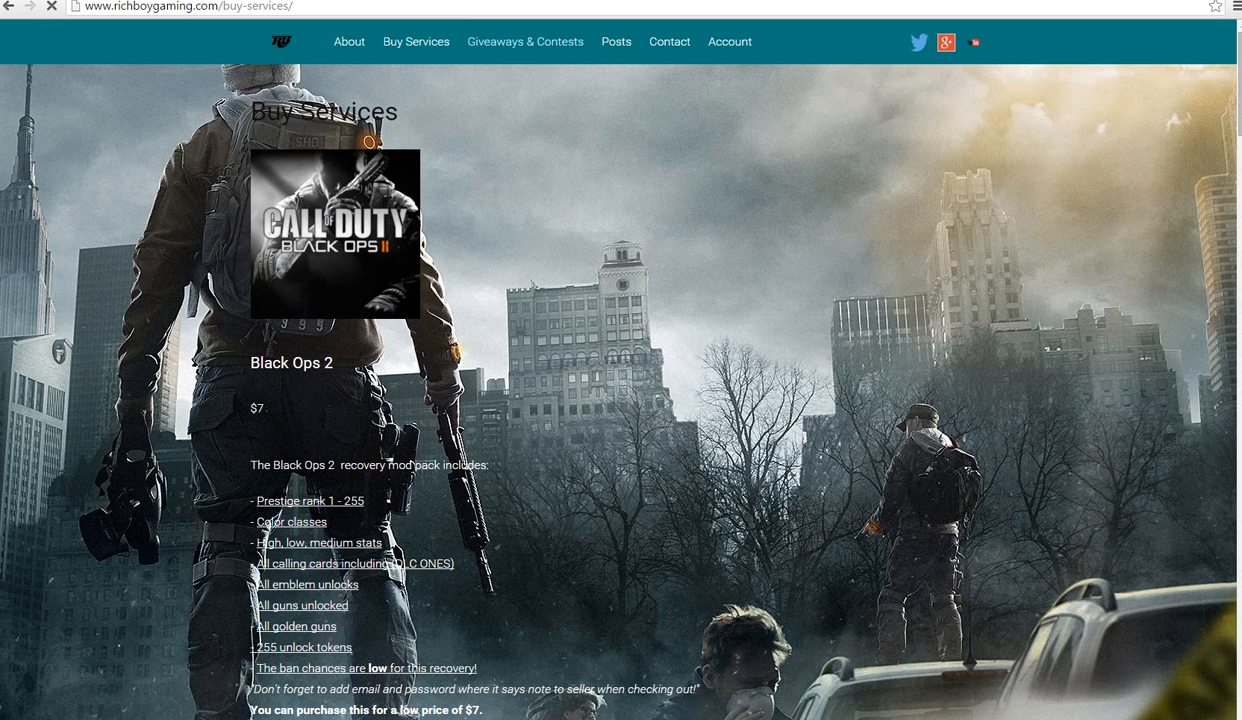
# Go to the Giveaways & Contests posts page with help, Rich Boy Army and gameshare guides
pyautogui.click(524, 40)
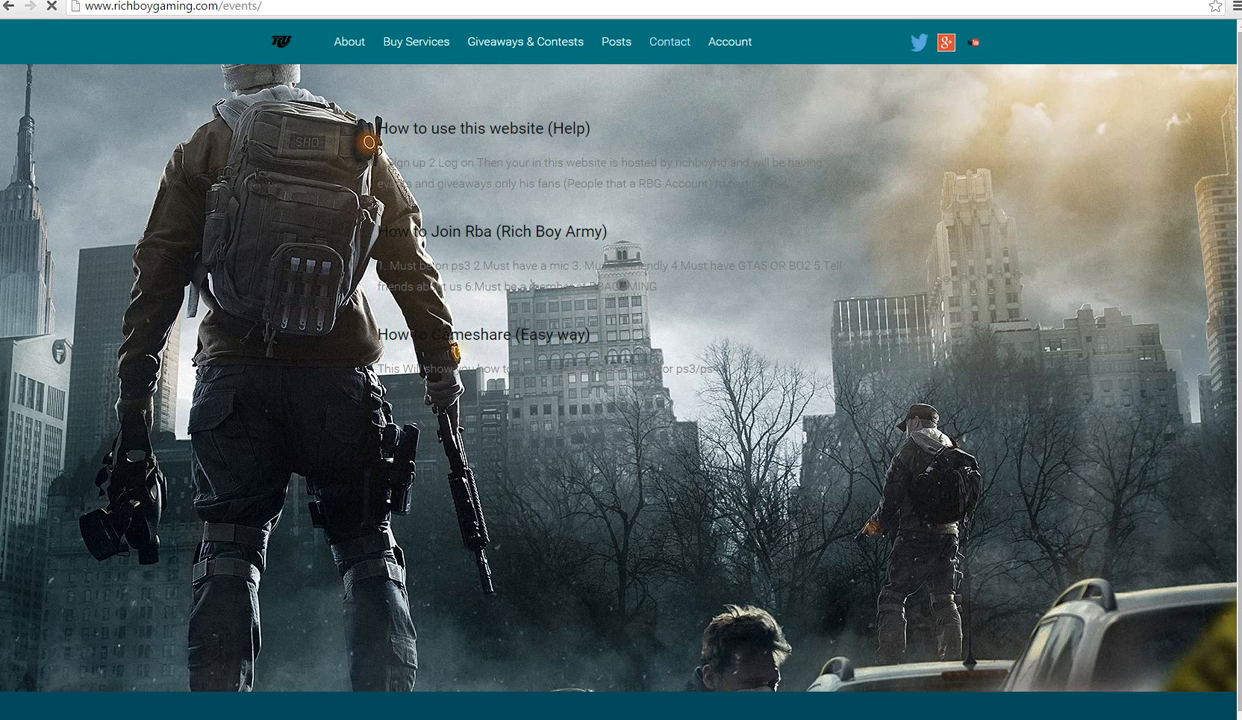
# Visit Contact, return home via the logo, close the pop-up and view the Messages page
pyautogui.click(668, 40)
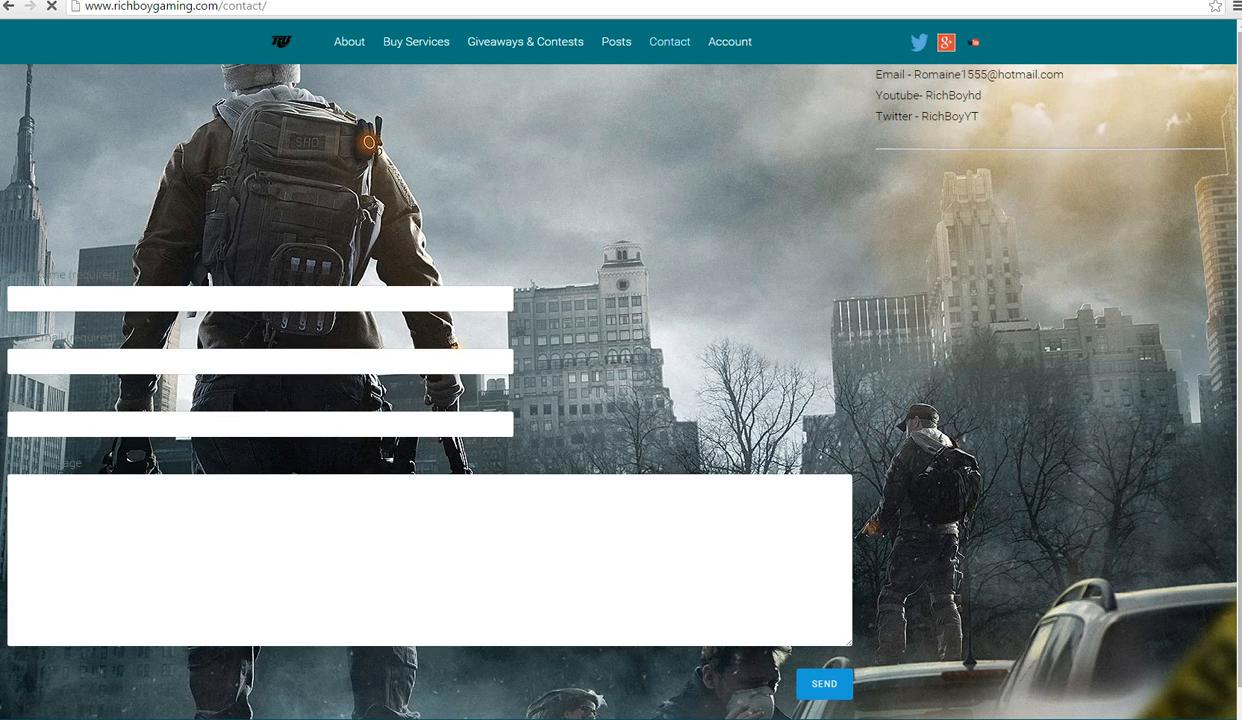
pyautogui.click(256, 298)
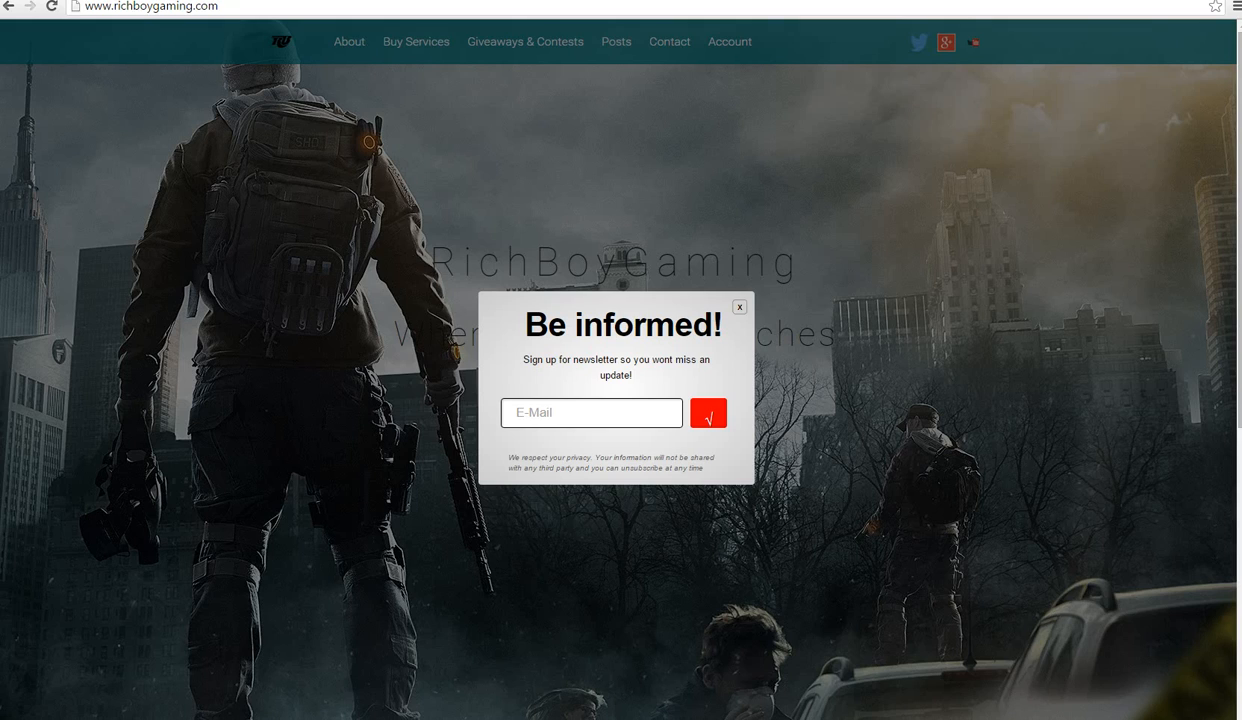
pyautogui.click(740, 308)
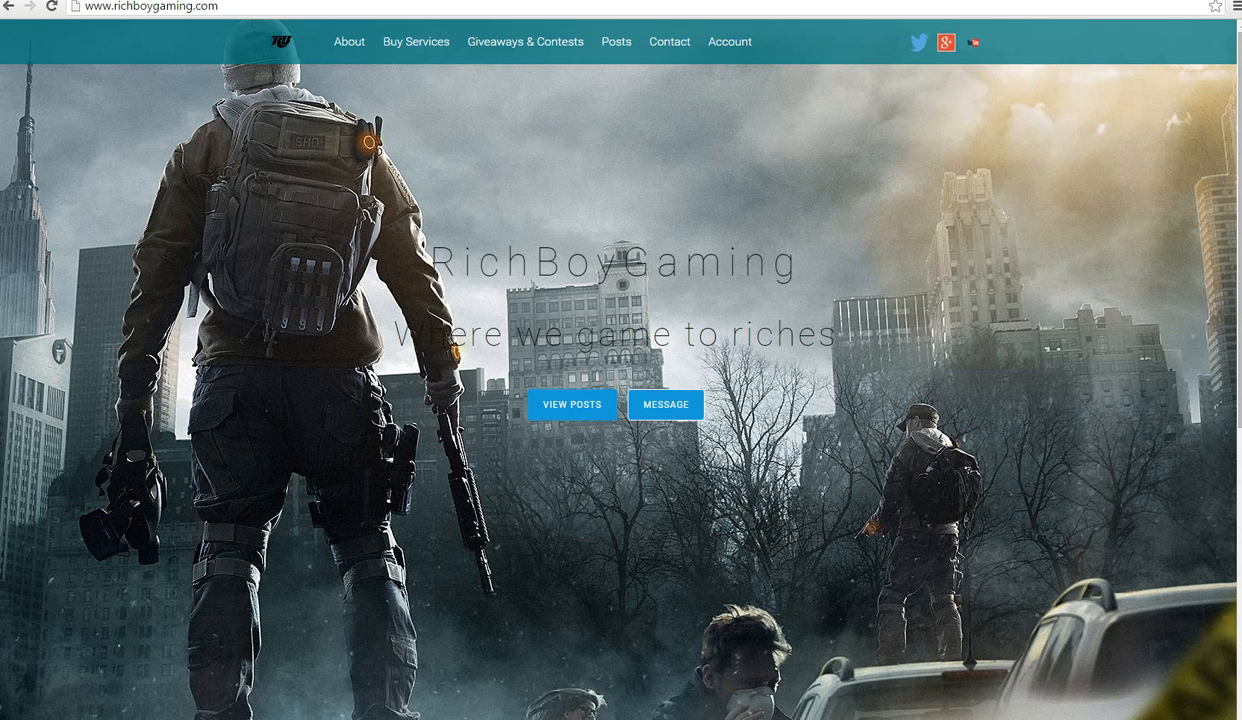
pyautogui.click(666, 404)
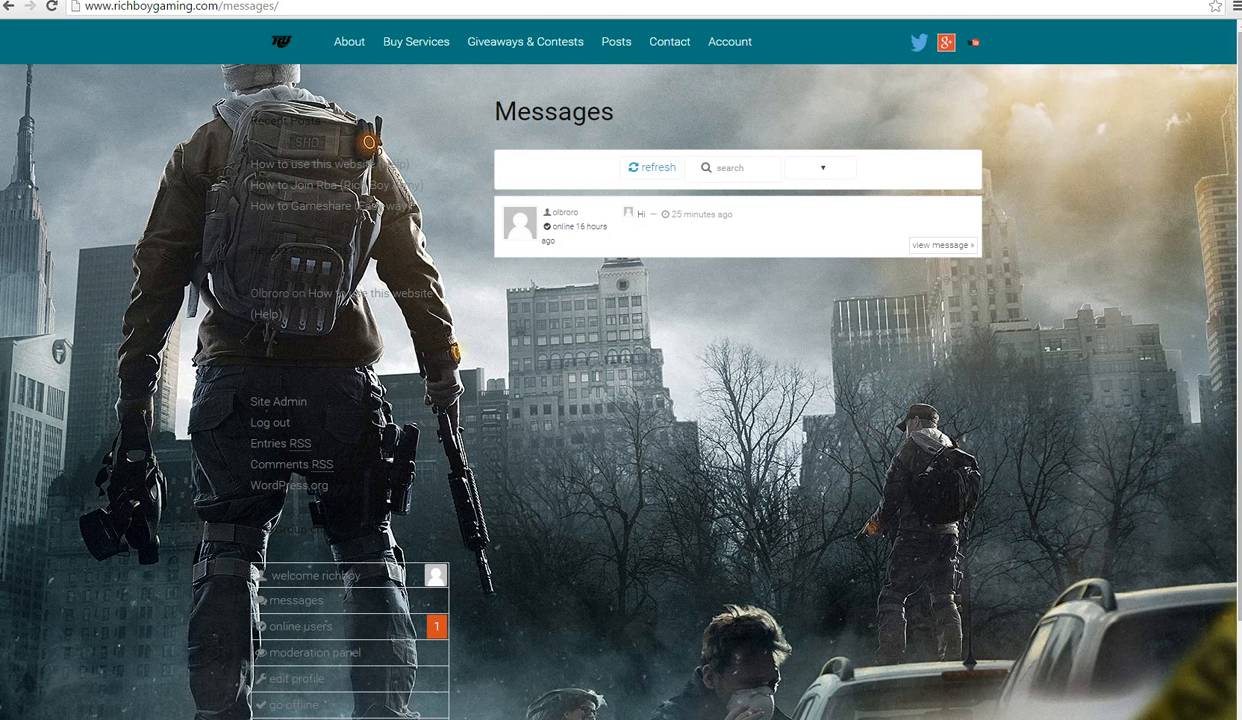
# Filter the Users page to online members, showing moderator richboy online now
pyautogui.scroll(-3)
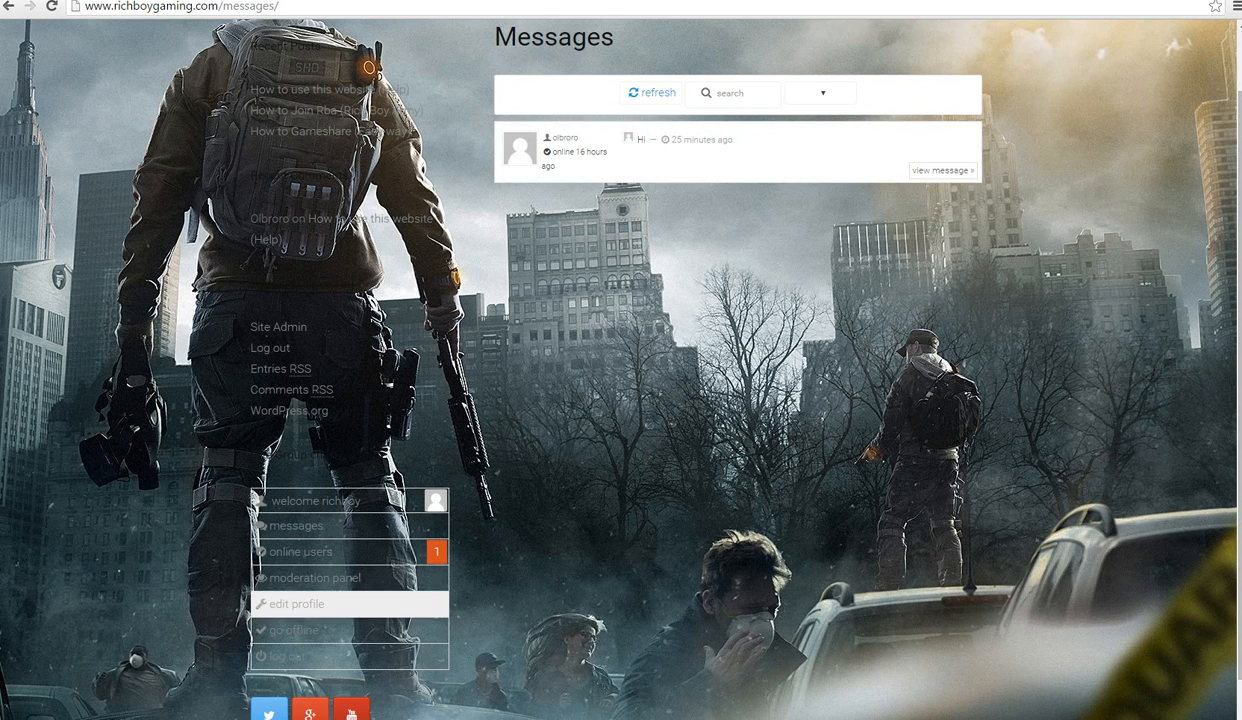
pyautogui.click(300, 552)
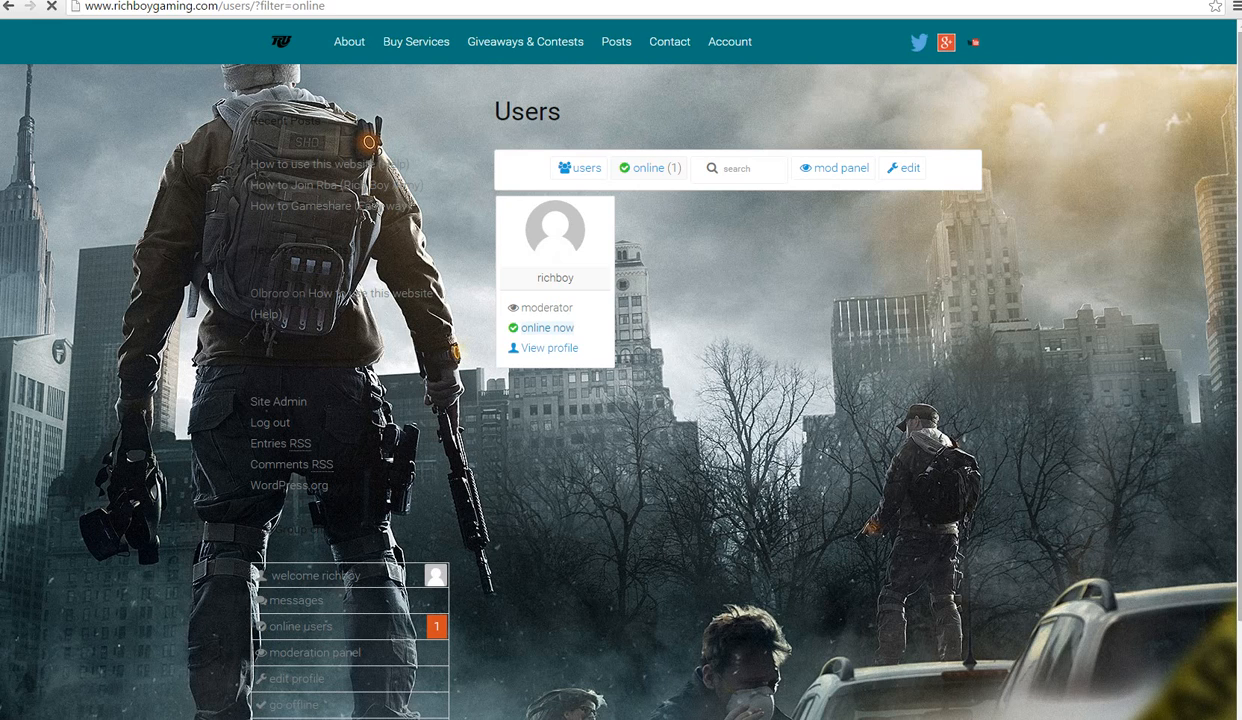
# Log out, dismiss the 'Be informed!' popup and go to the Account Login page
pyautogui.click(270, 422)
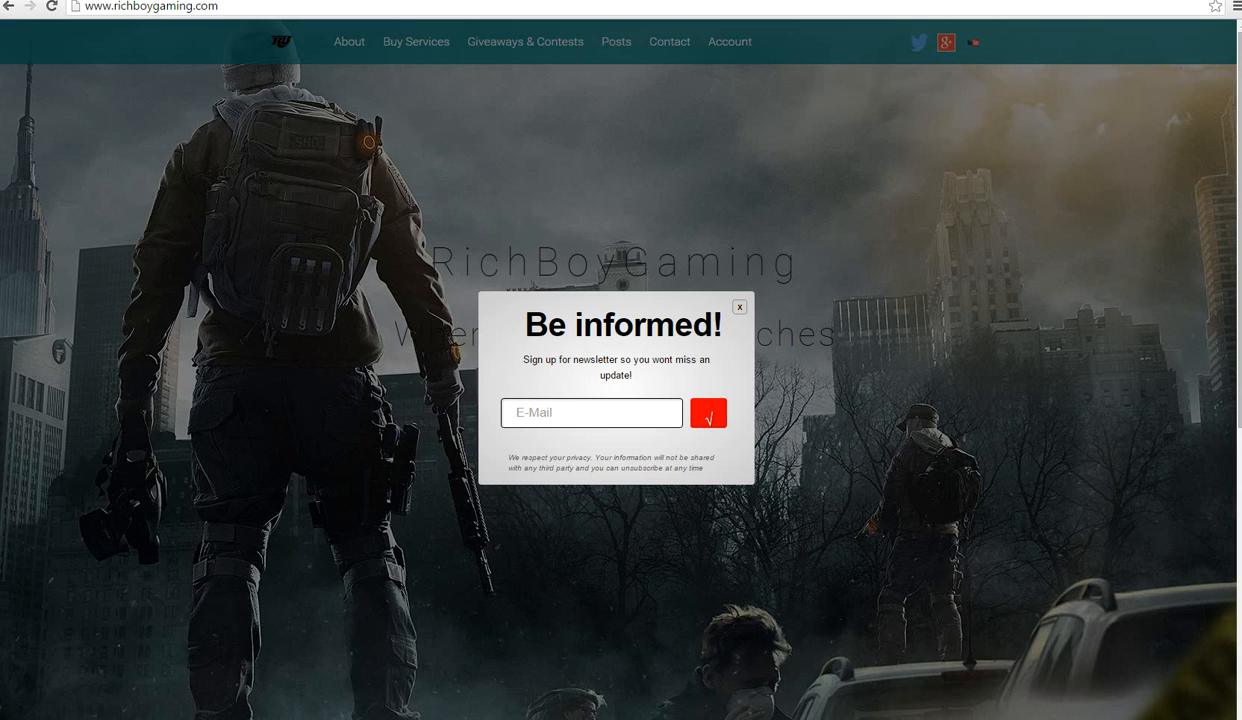
pyautogui.click(740, 308)
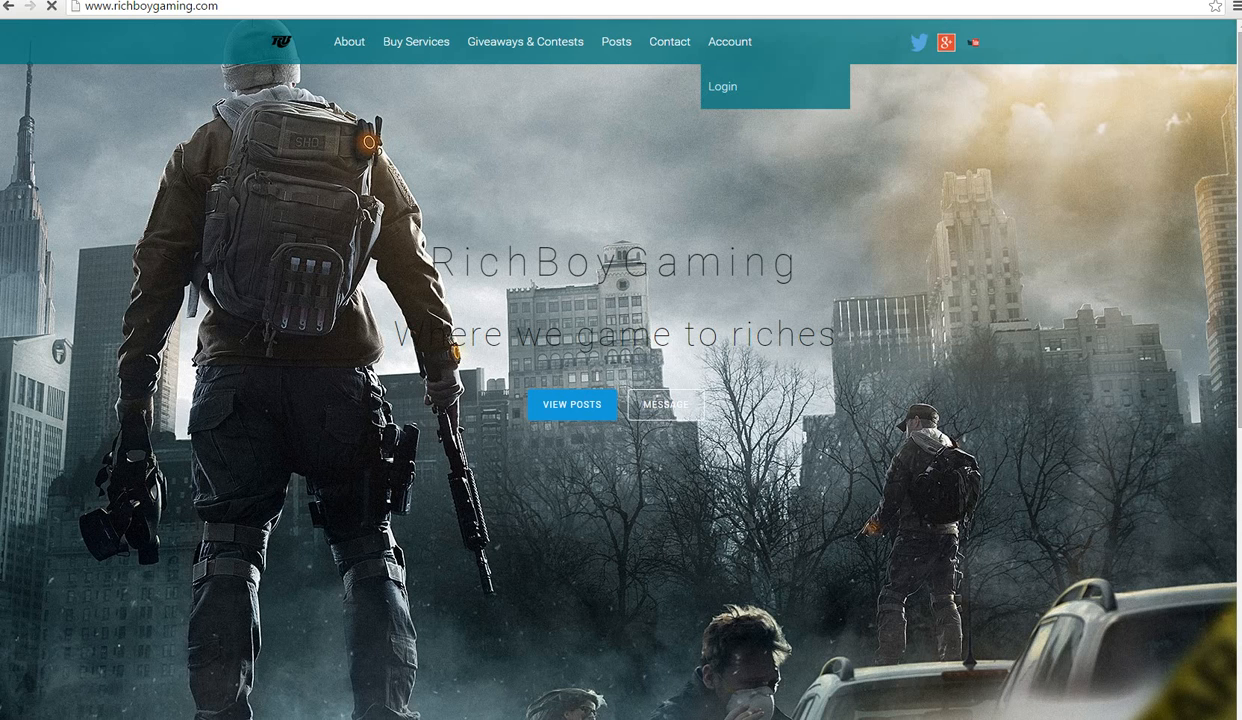
pyautogui.click(722, 86)
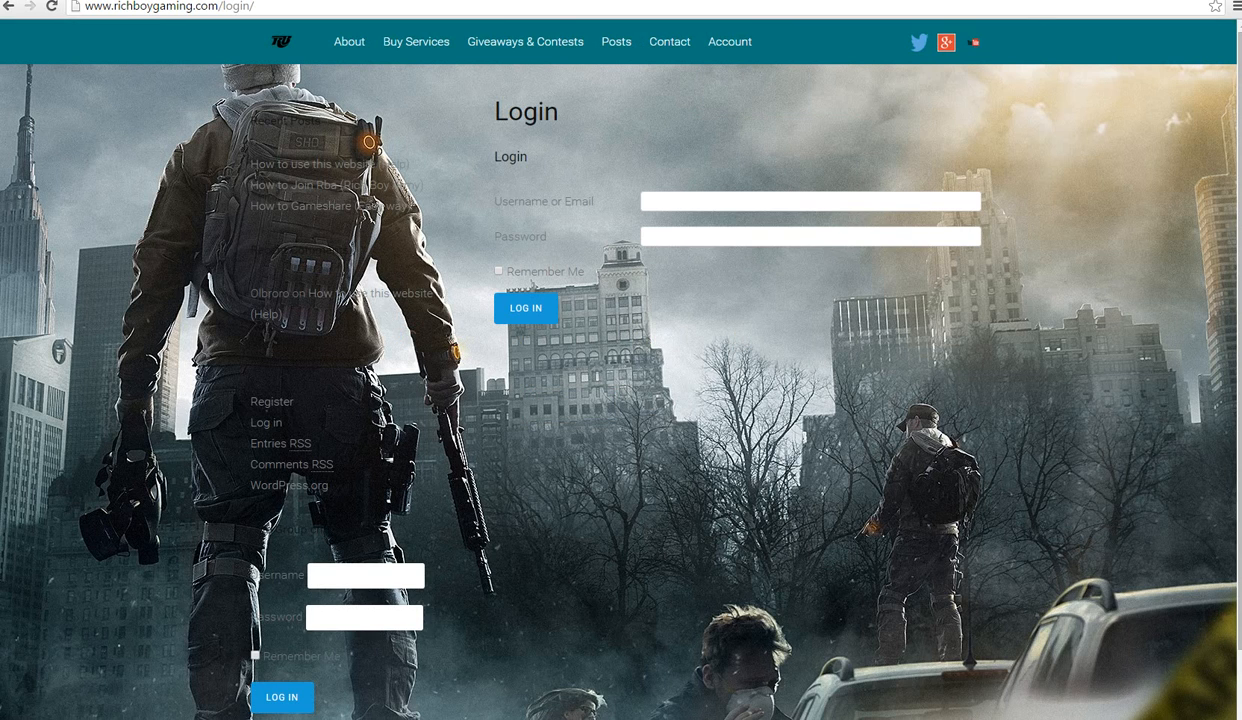
# View the registration form's Username and Email fields, then return to the home page
pyautogui.click(272, 400)
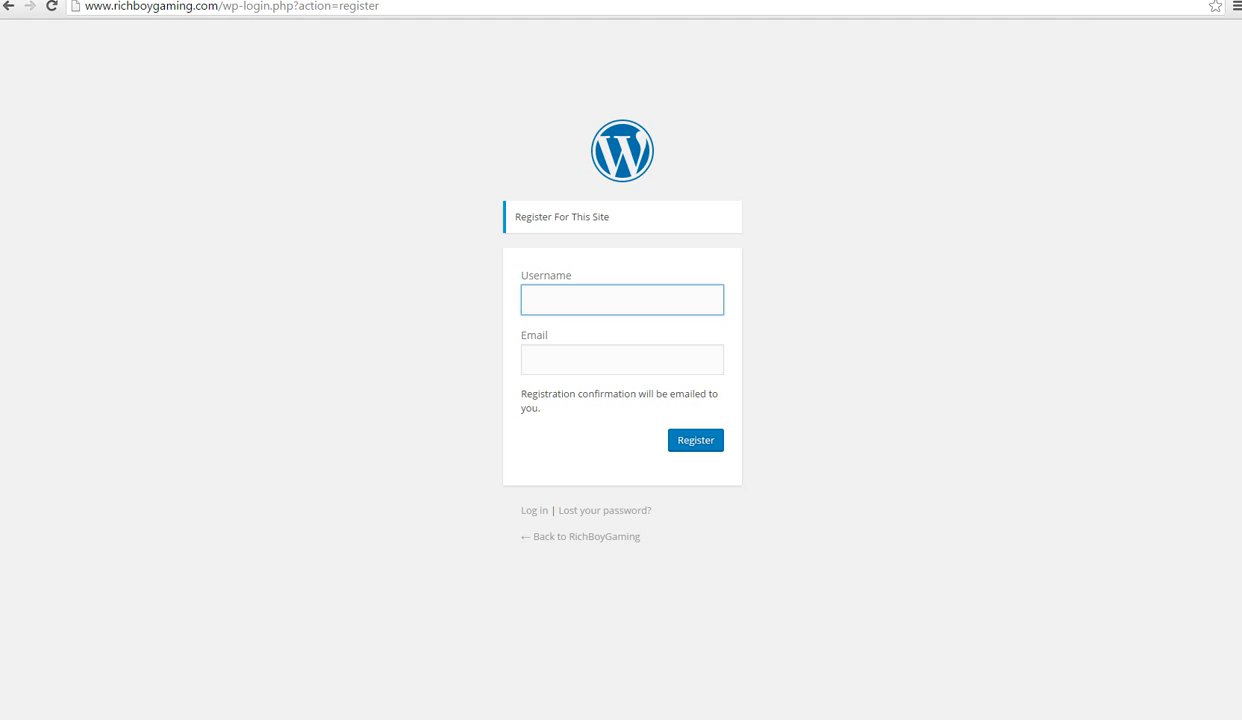
pyautogui.click(620, 360)
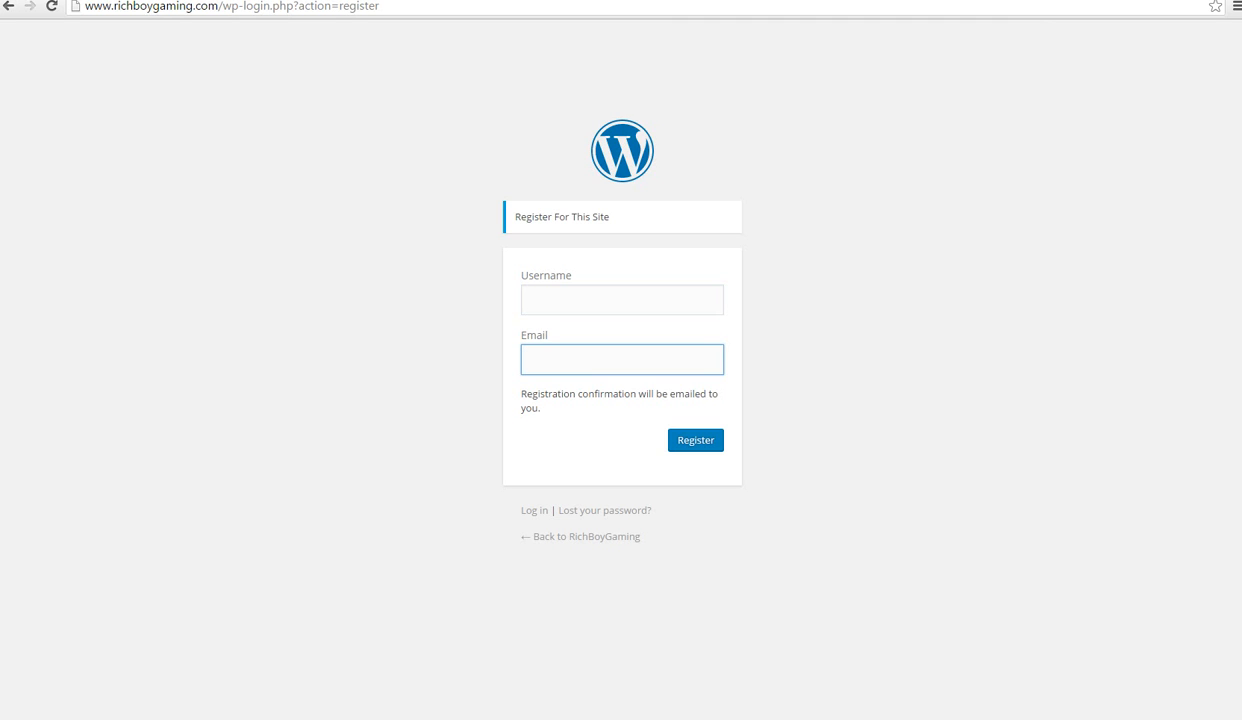
pyautogui.click(620, 360)
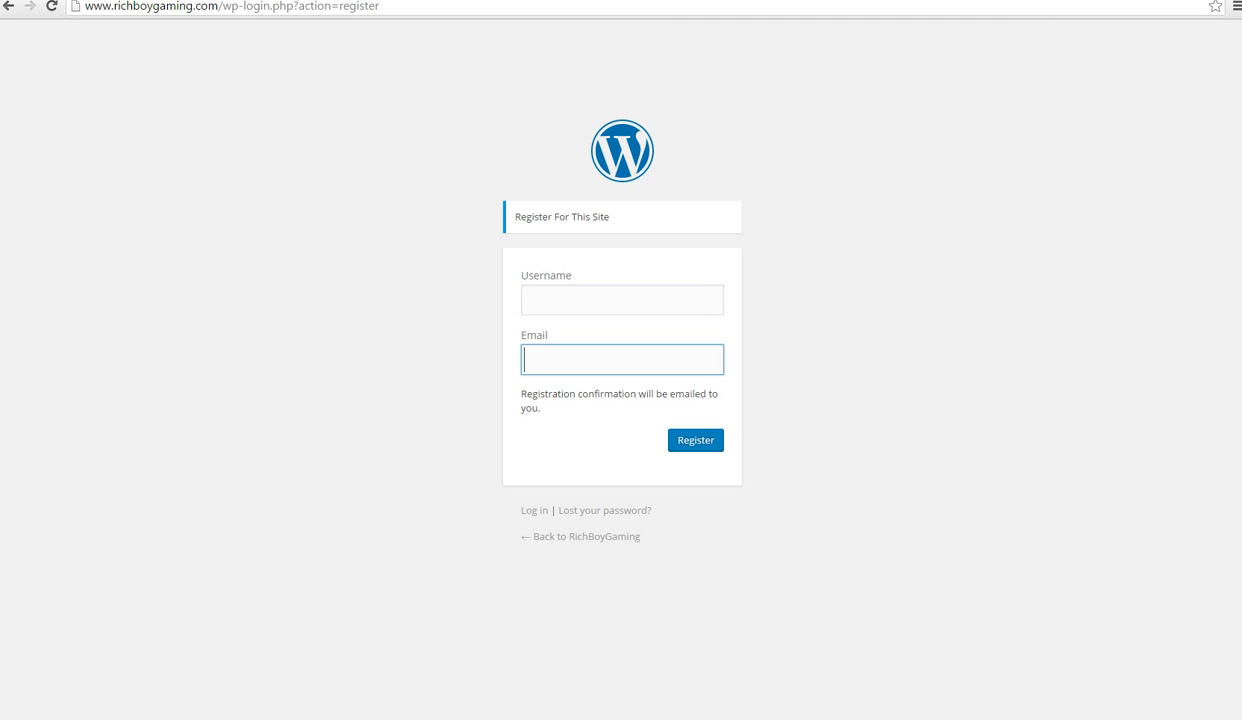
pyautogui.click(300, 6)
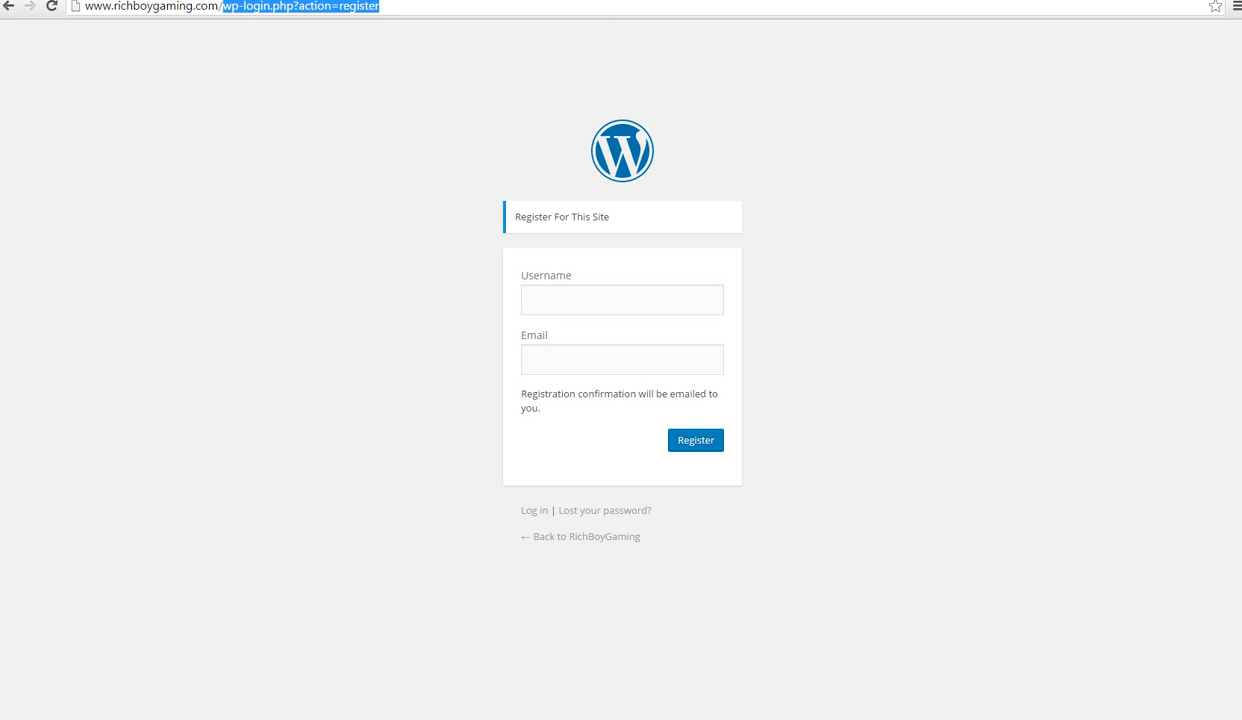
pyautogui.click(620, 360)
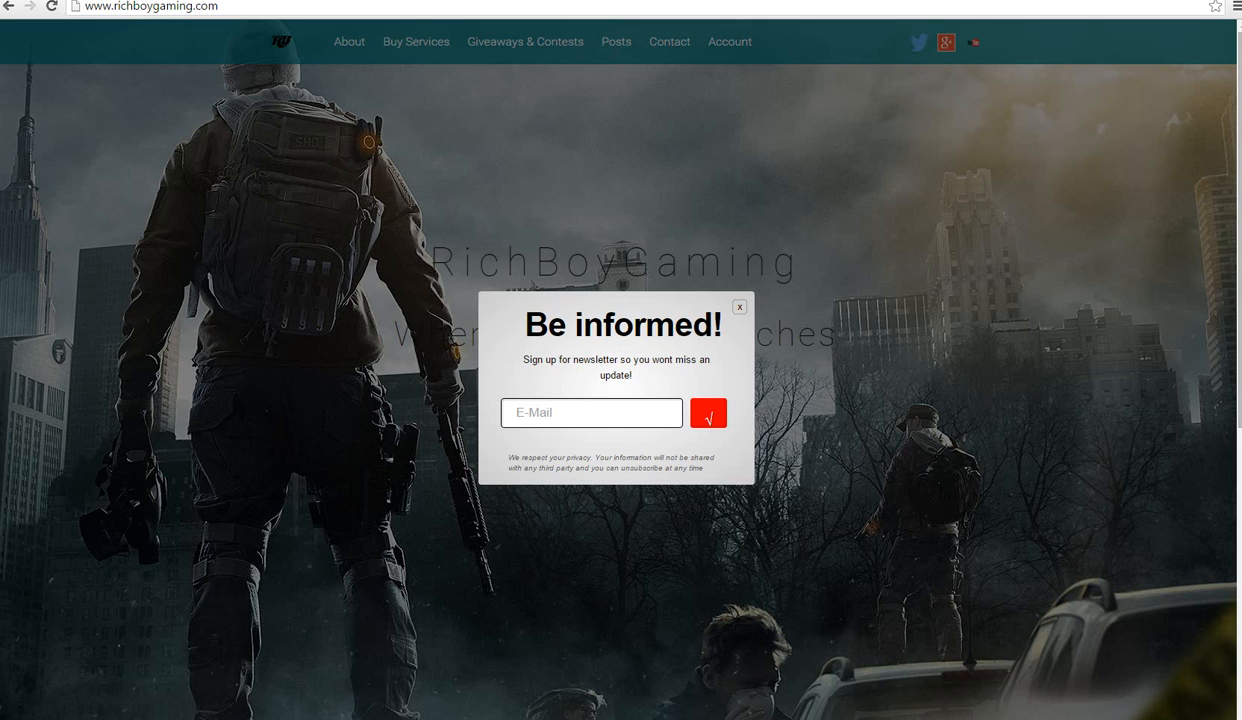
# Log in with username and password from Account > Login, with Chrome offering to save it
pyautogui.click(740, 308)
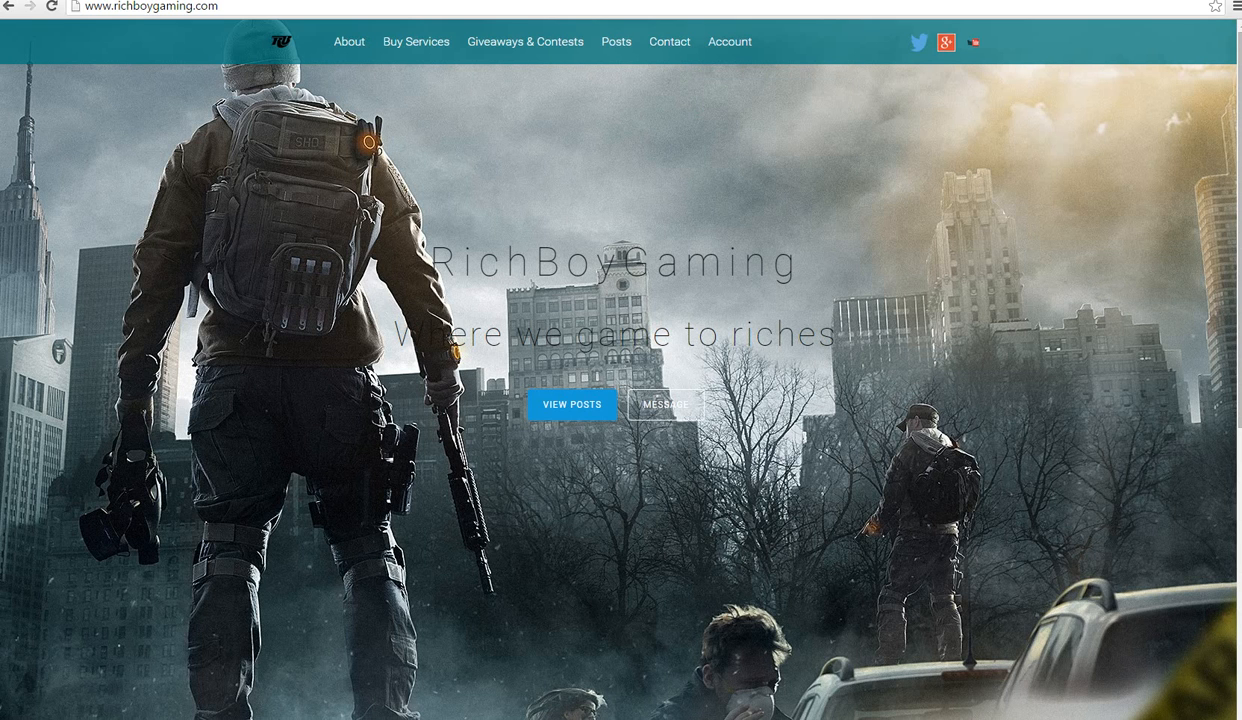
pyautogui.click(730, 40)
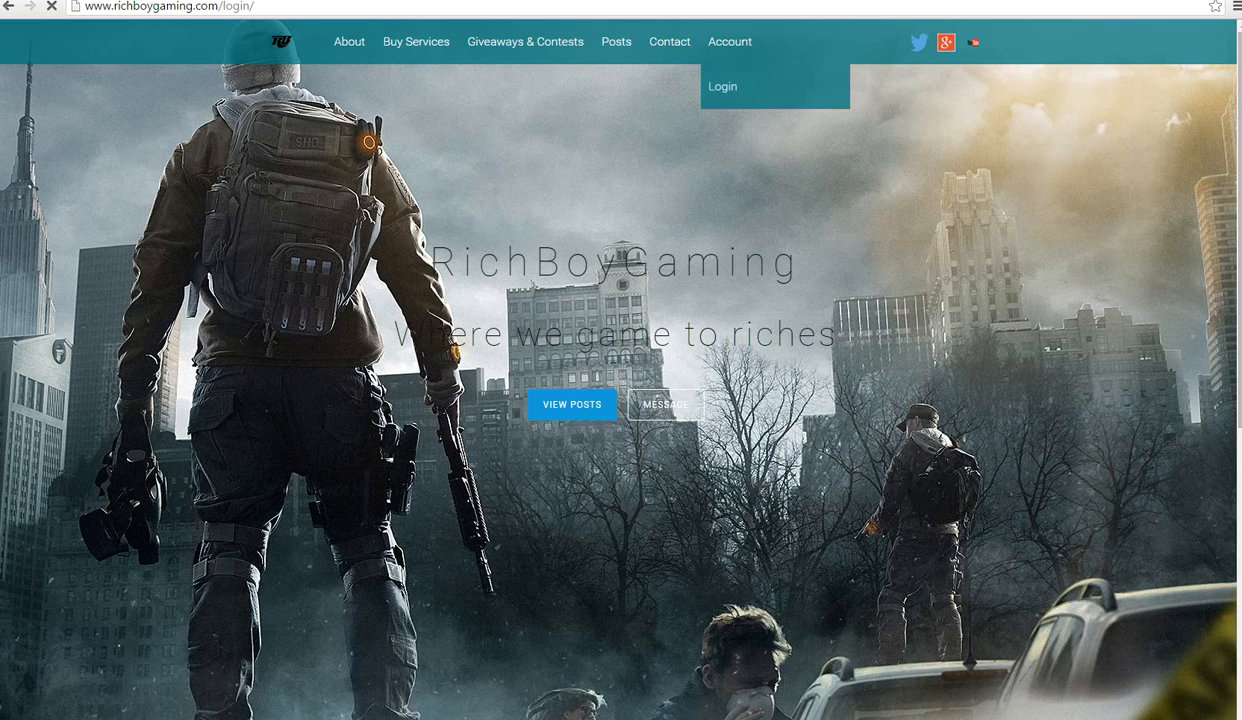
pyautogui.click(722, 86)
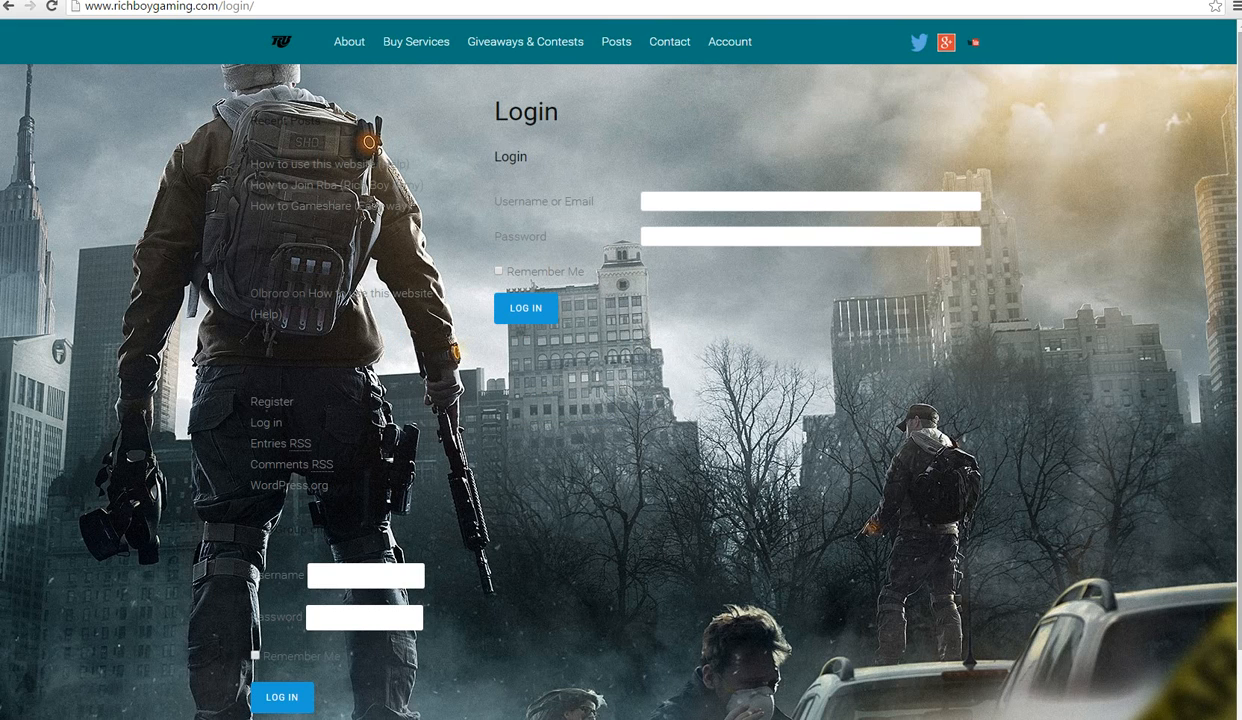
pyautogui.click(810, 200)
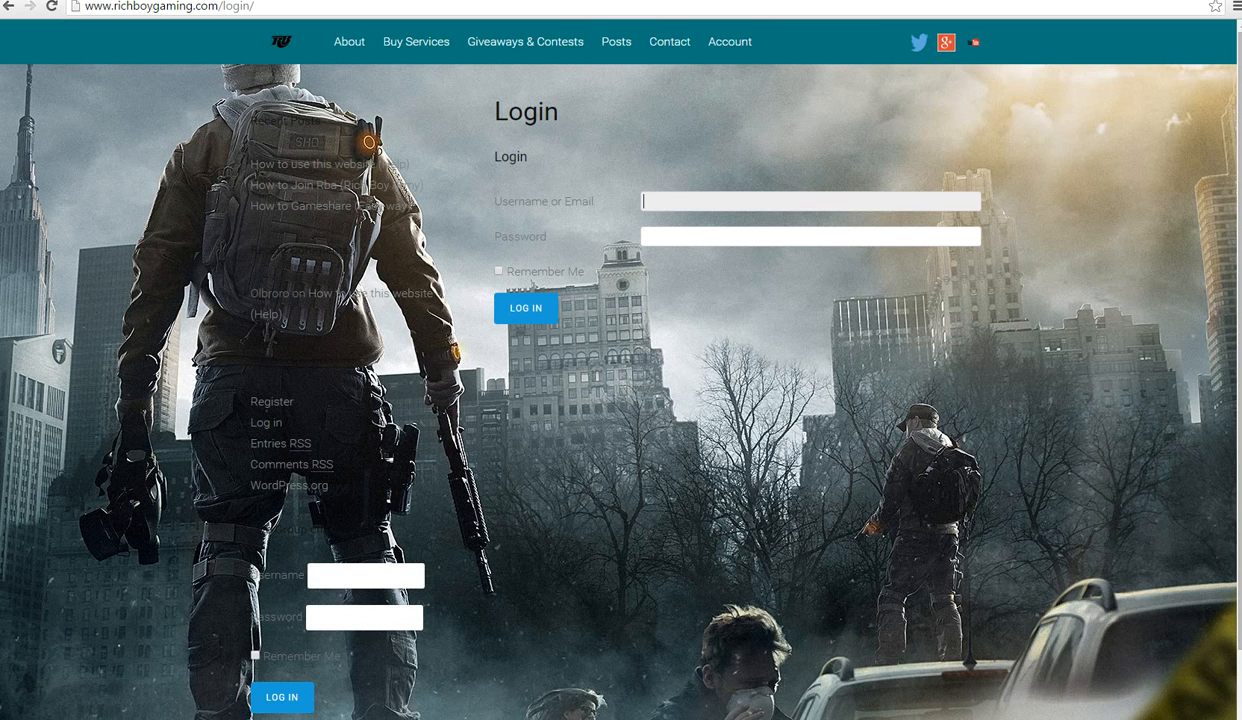
pyautogui.click(810, 200)
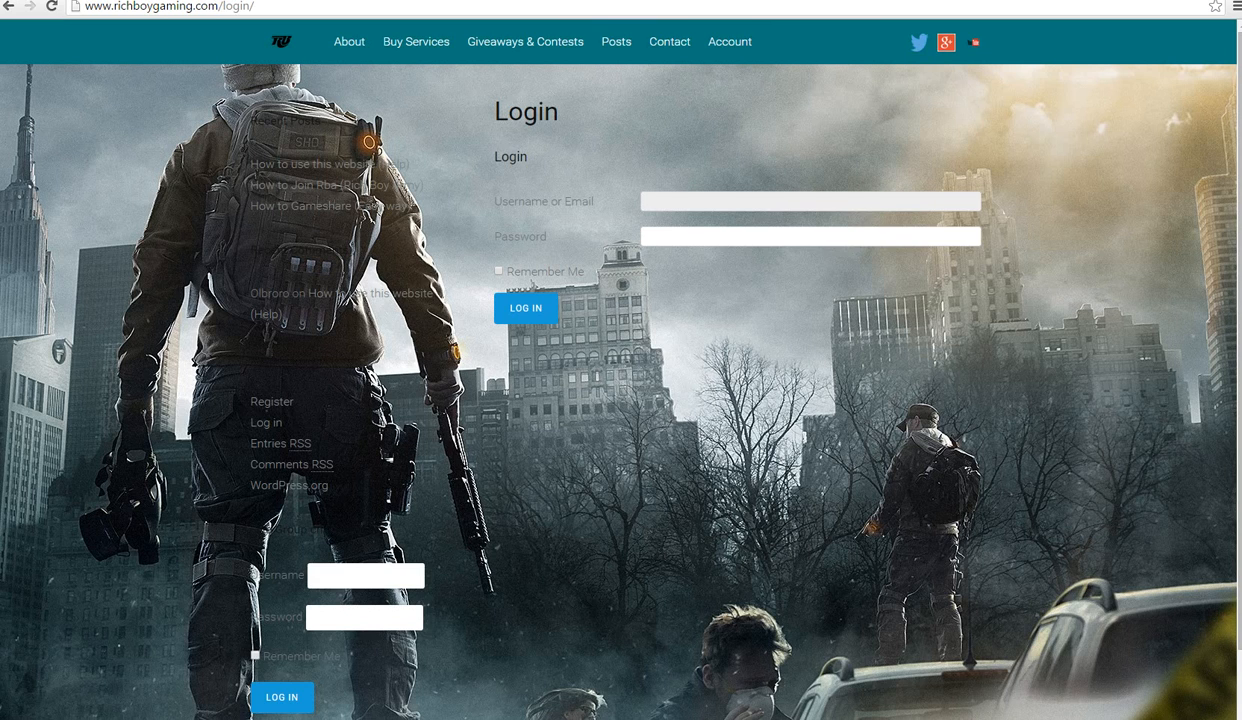
pyautogui.scroll(-3)
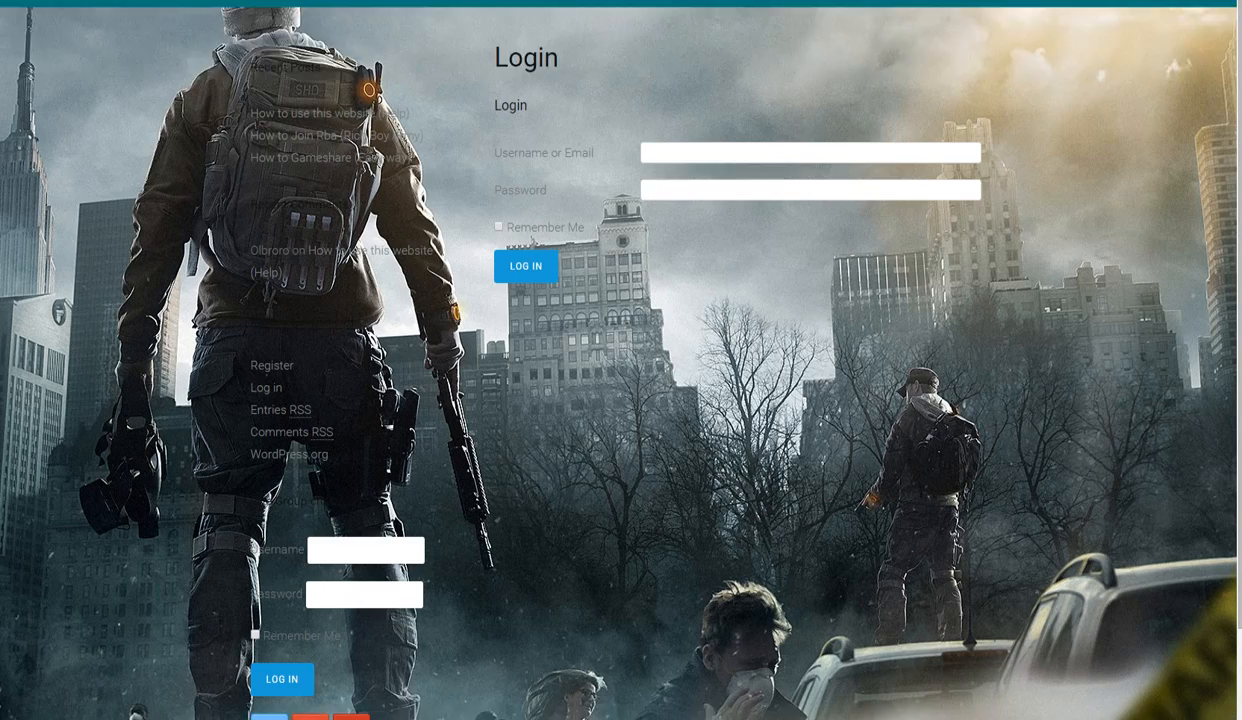
pyautogui.scroll(-3)
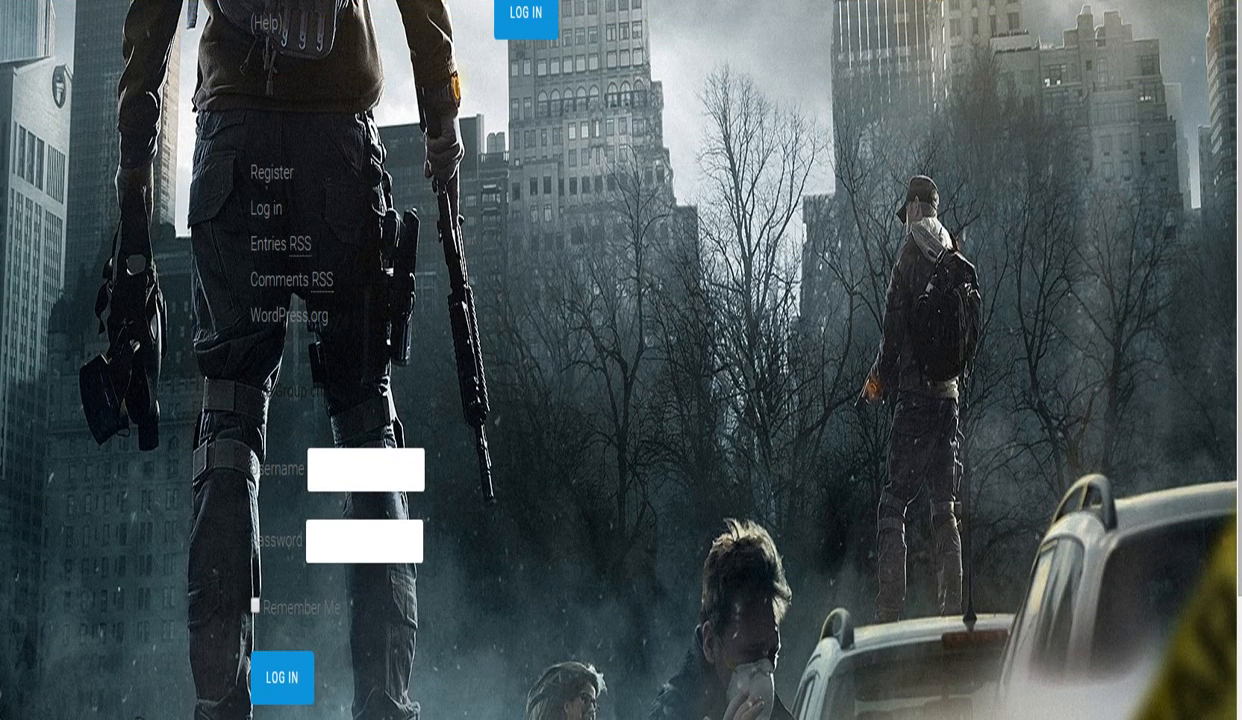
pyautogui.click(280, 678)
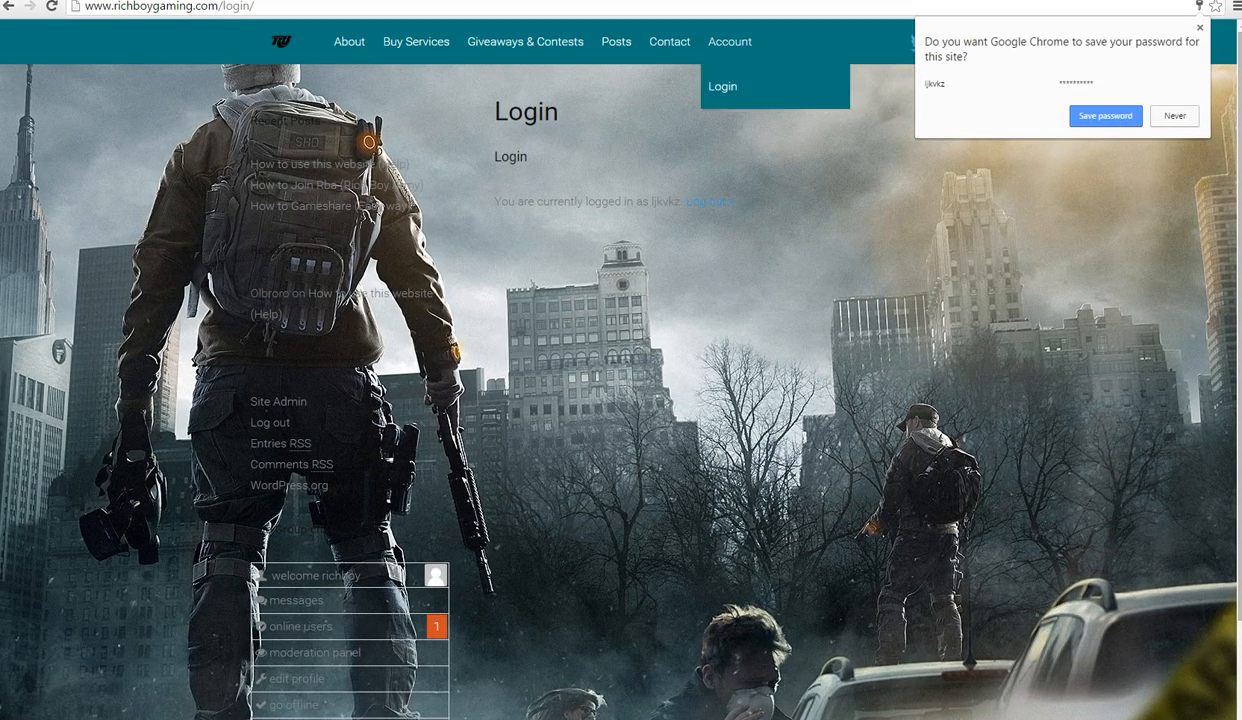
# Dismiss Chrome's save-password bubble and go to the Contact page with its message form
pyautogui.click(1174, 114)
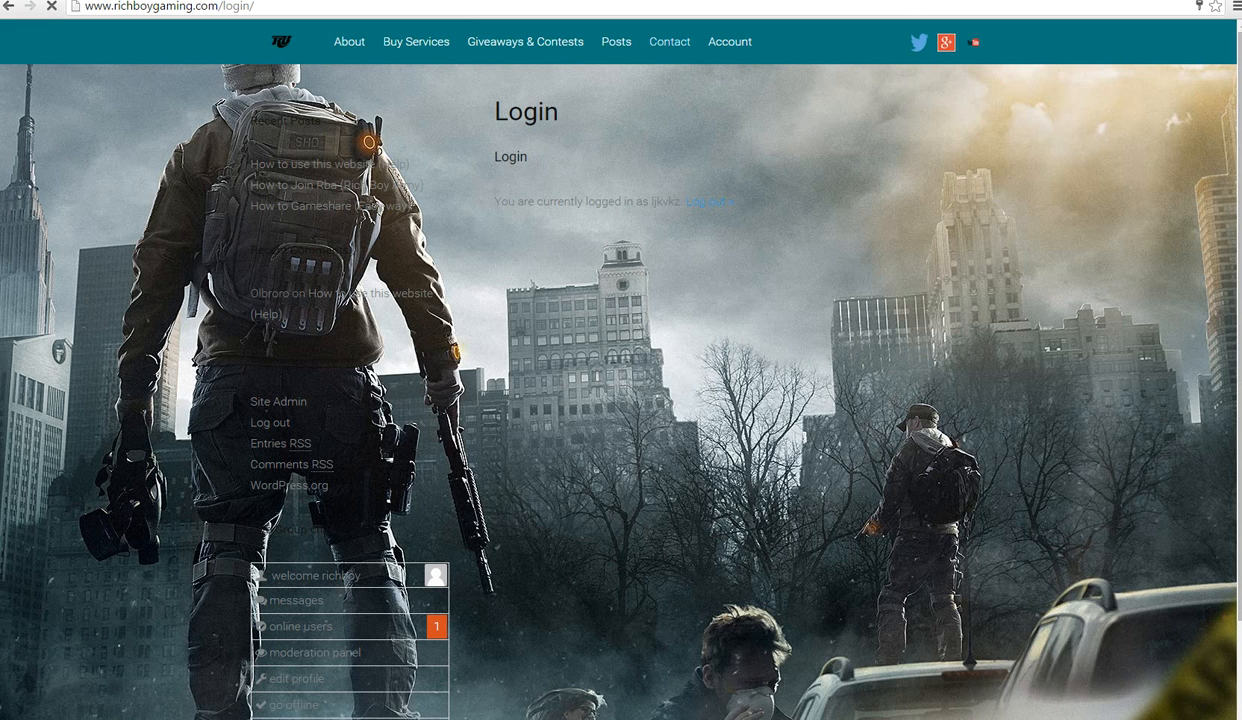
pyautogui.click(668, 40)
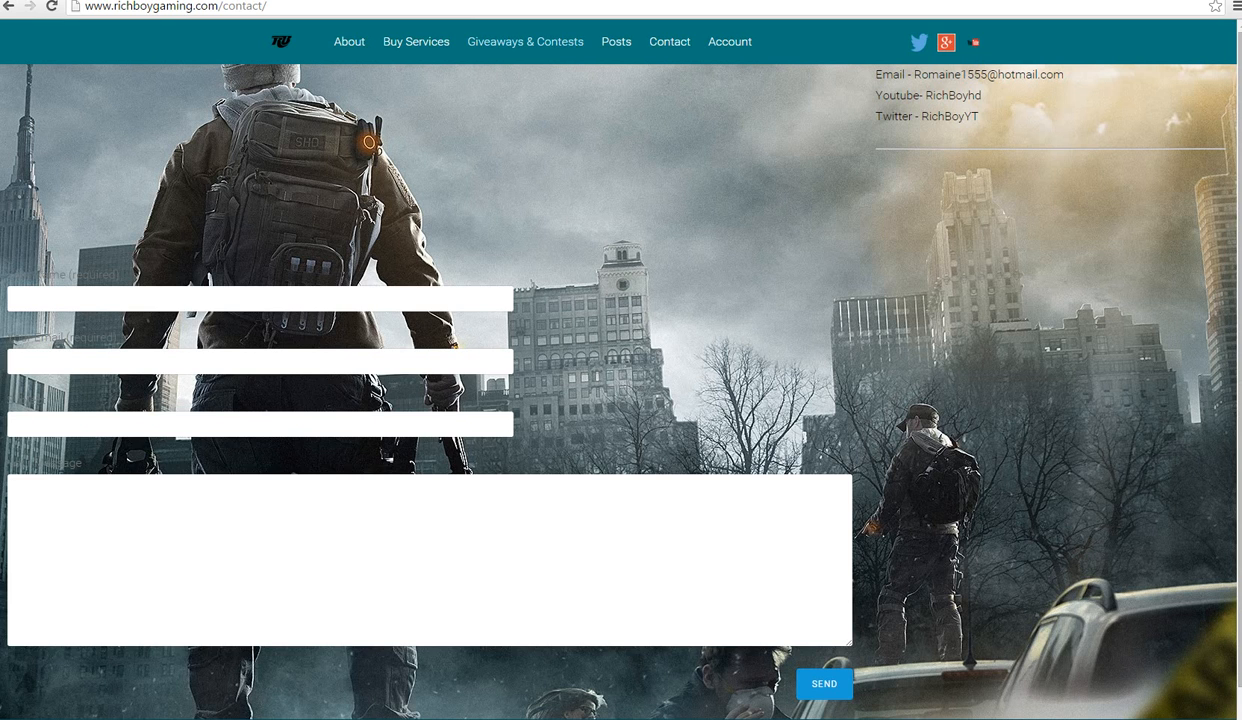
# Via Giveaways & Contests, return to Buy Services and browse to Advanced Warfare and GTA 5 listings
pyautogui.click(524, 40)
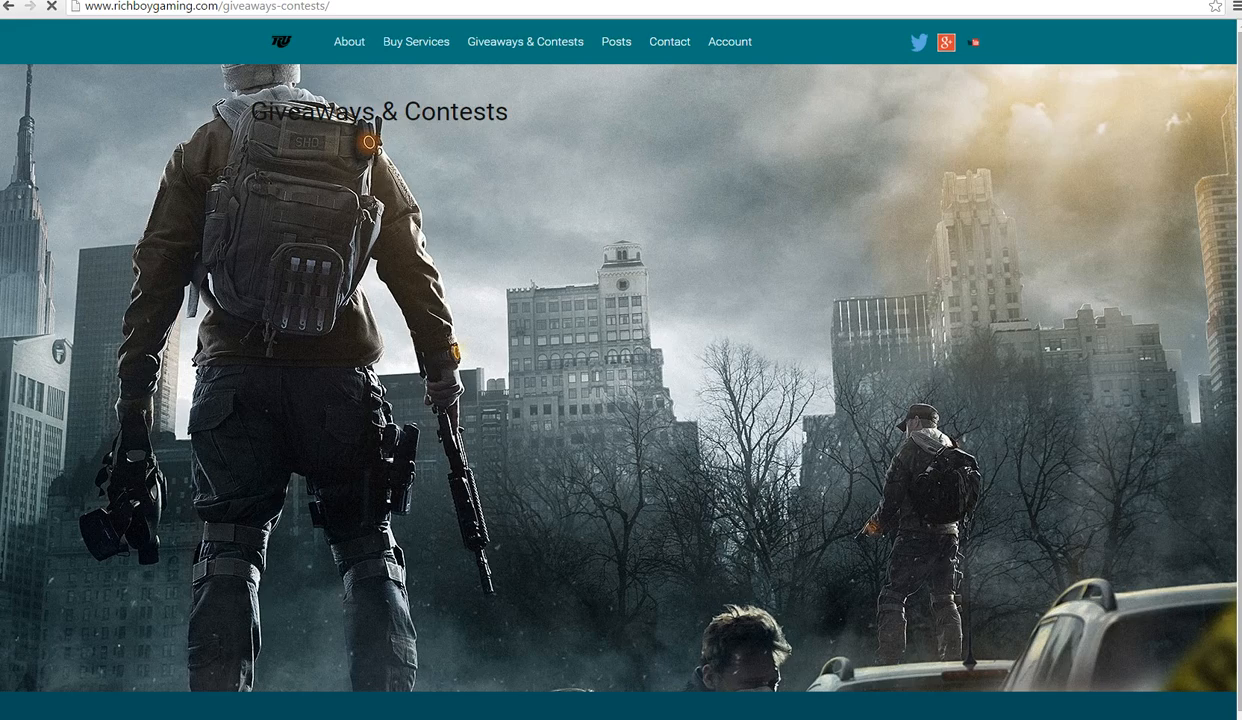
pyautogui.click(416, 40)
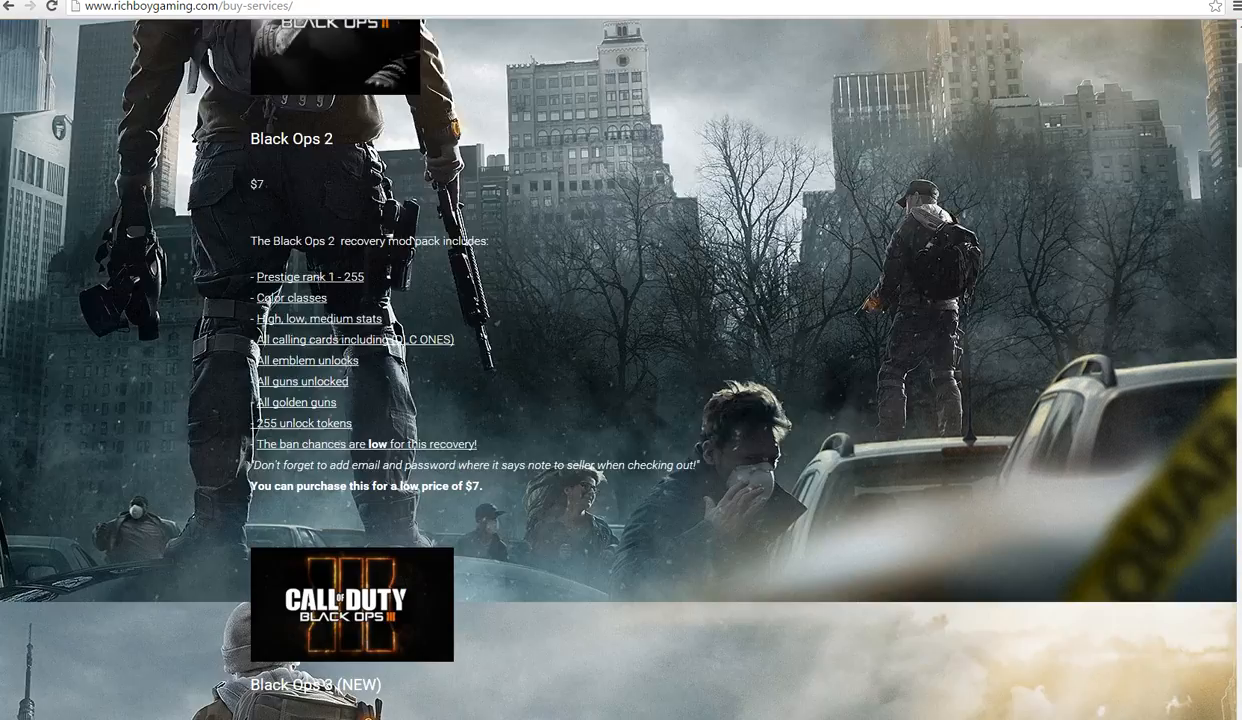
pyautogui.scroll(-3)
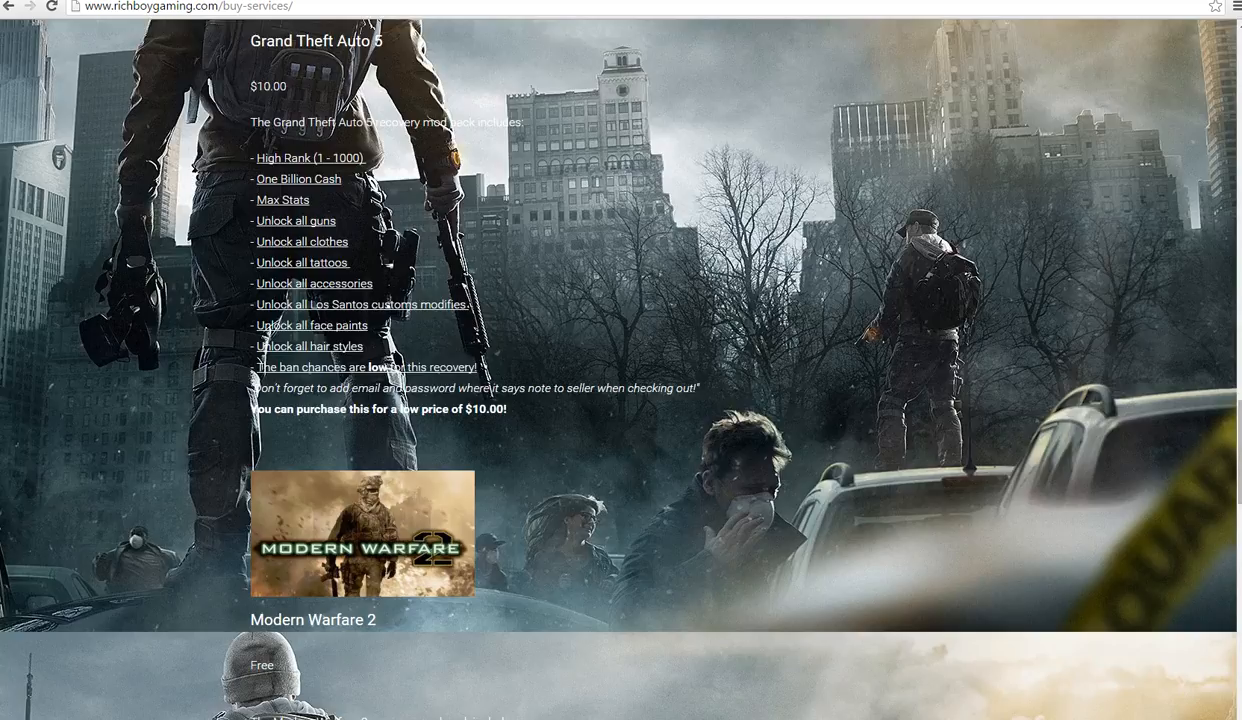
pyautogui.scroll(-3)
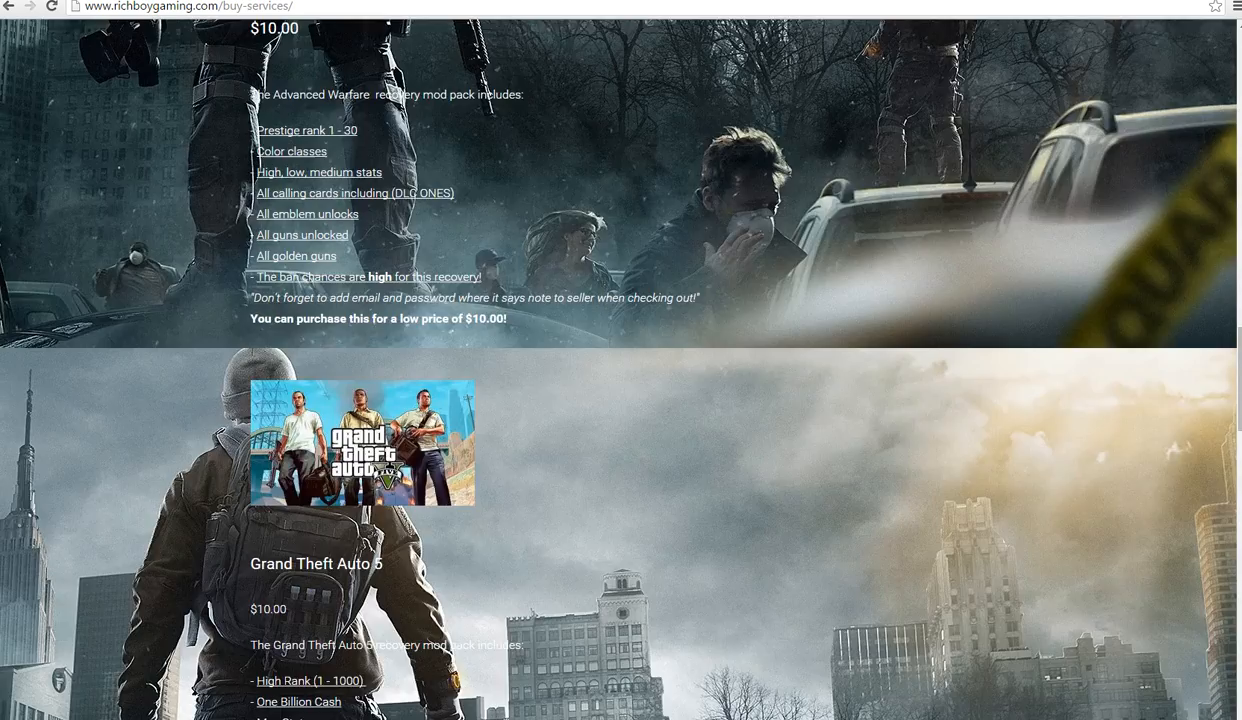